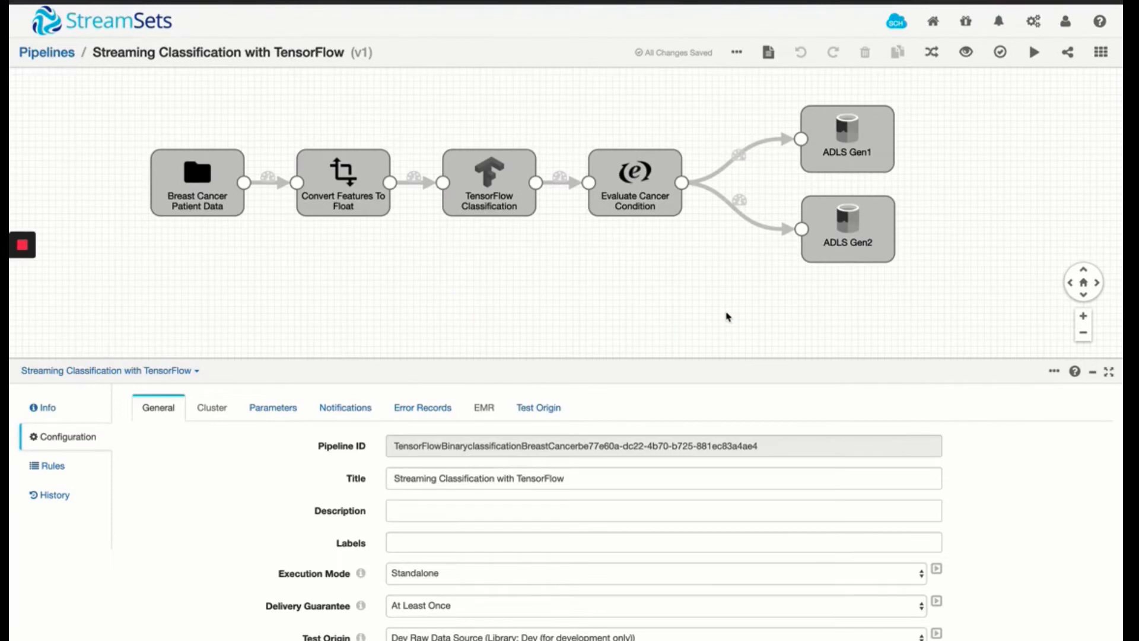
mouse_move(520, 287)
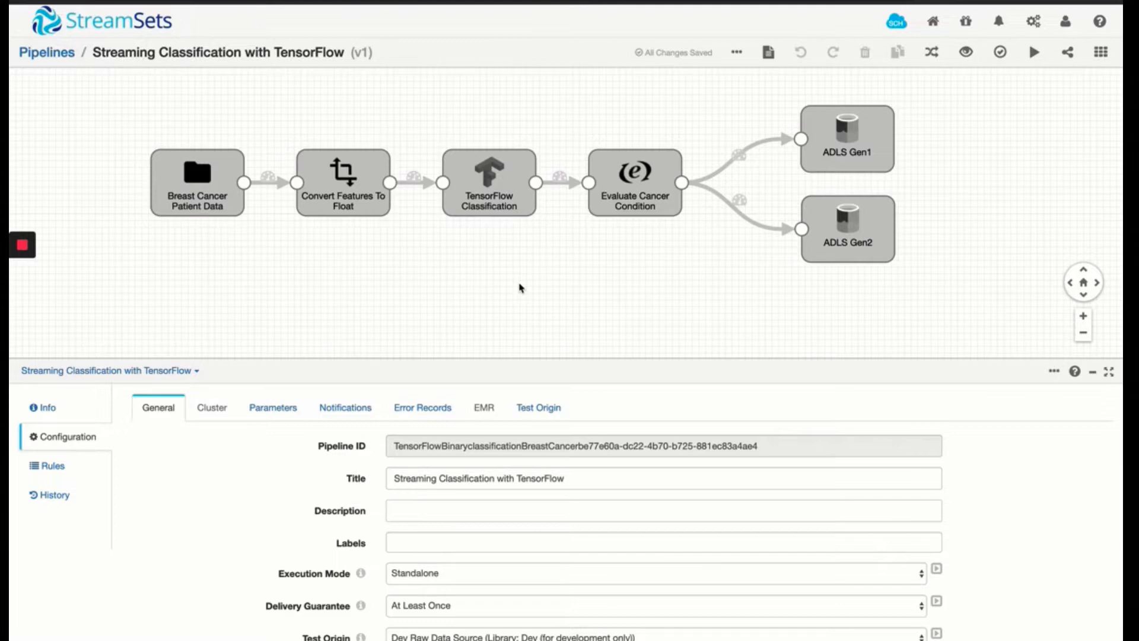
mouse_move(898, 262)
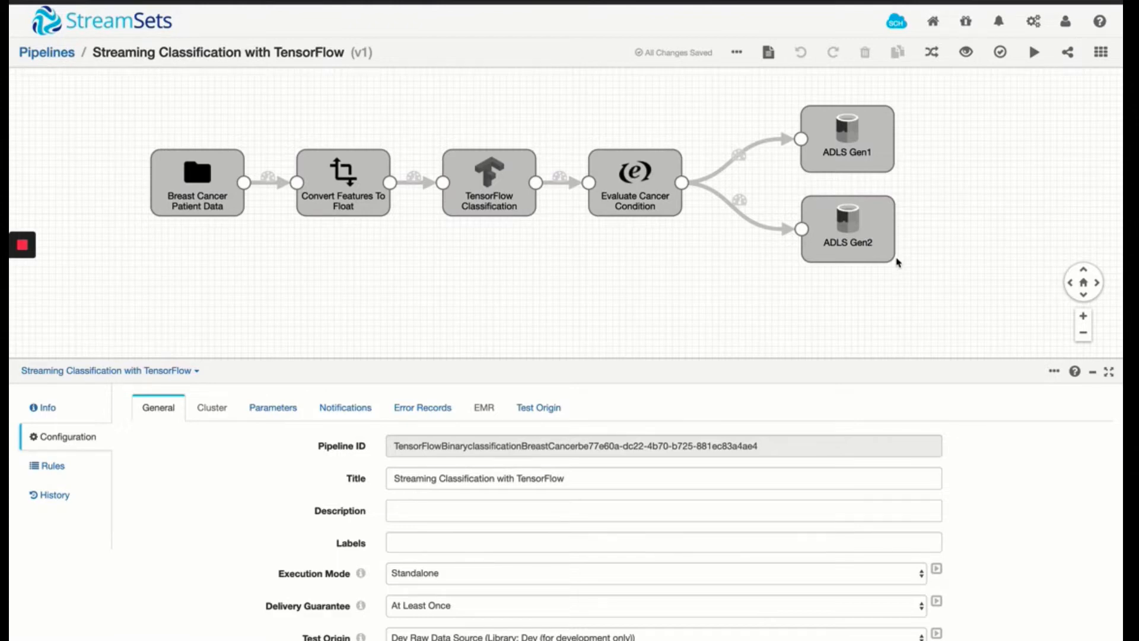
mouse_move(937, 251)
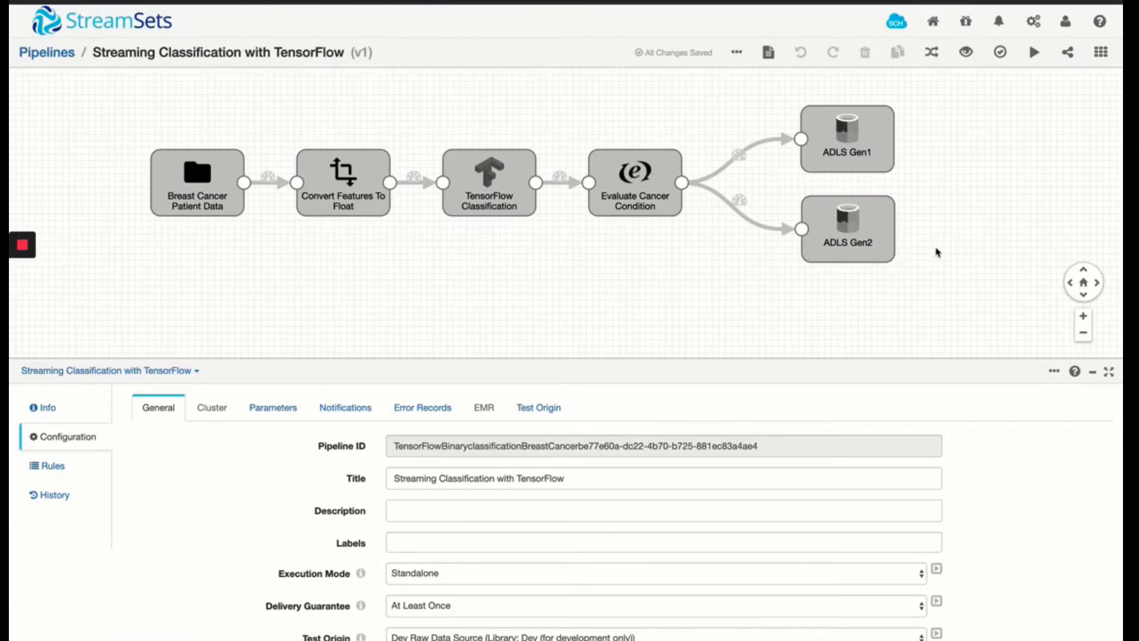
mouse_move(925, 251)
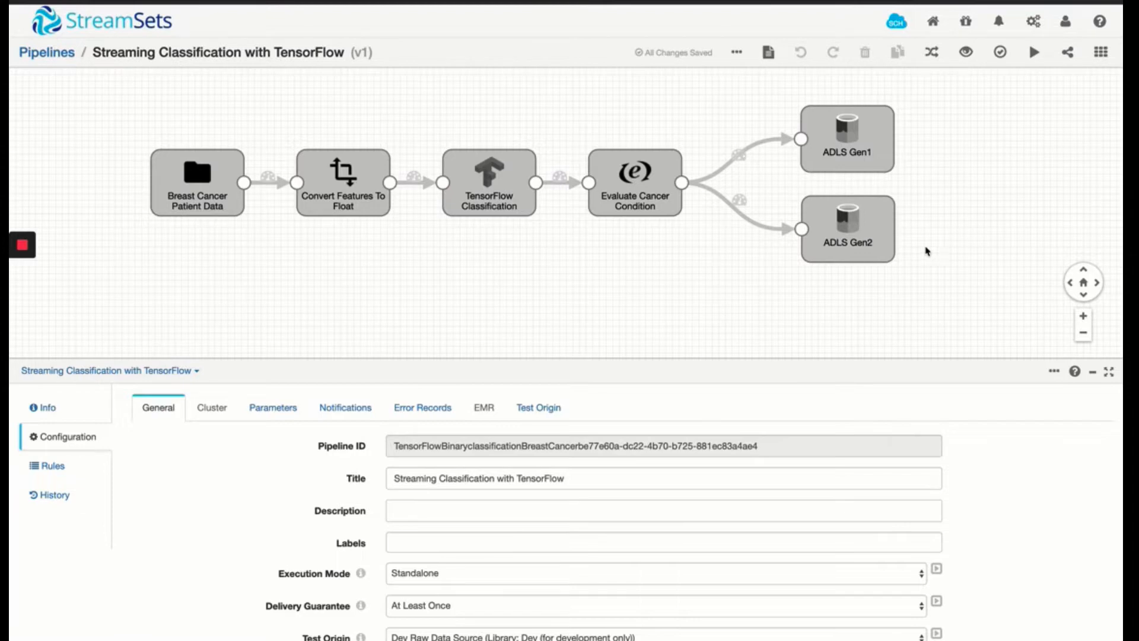
mouse_move(662, 299)
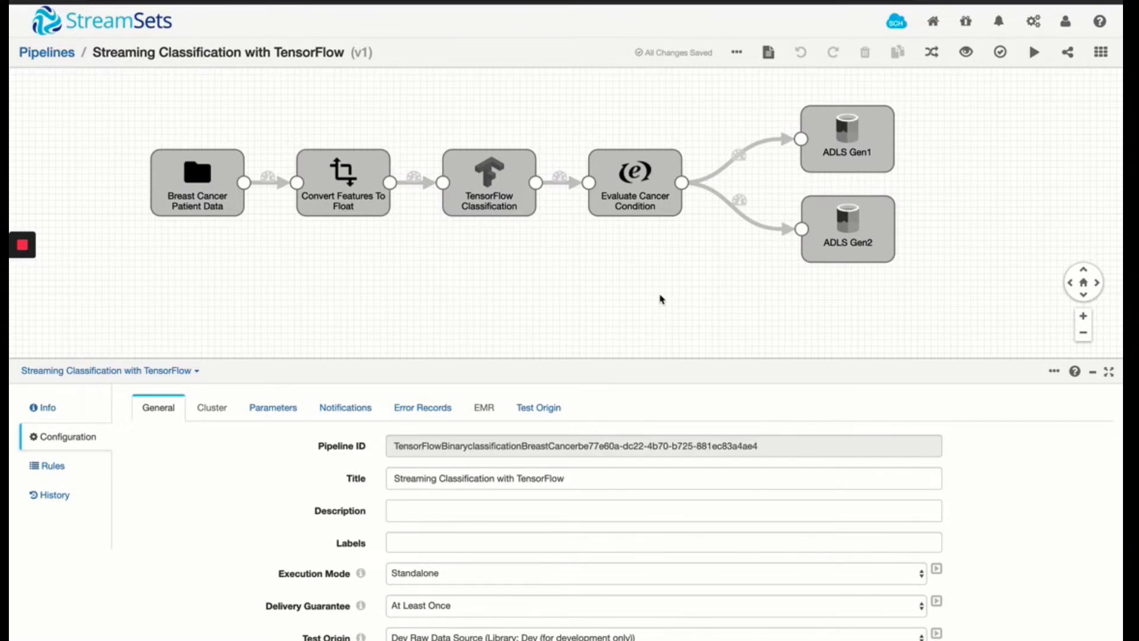
mouse_move(875, 267)
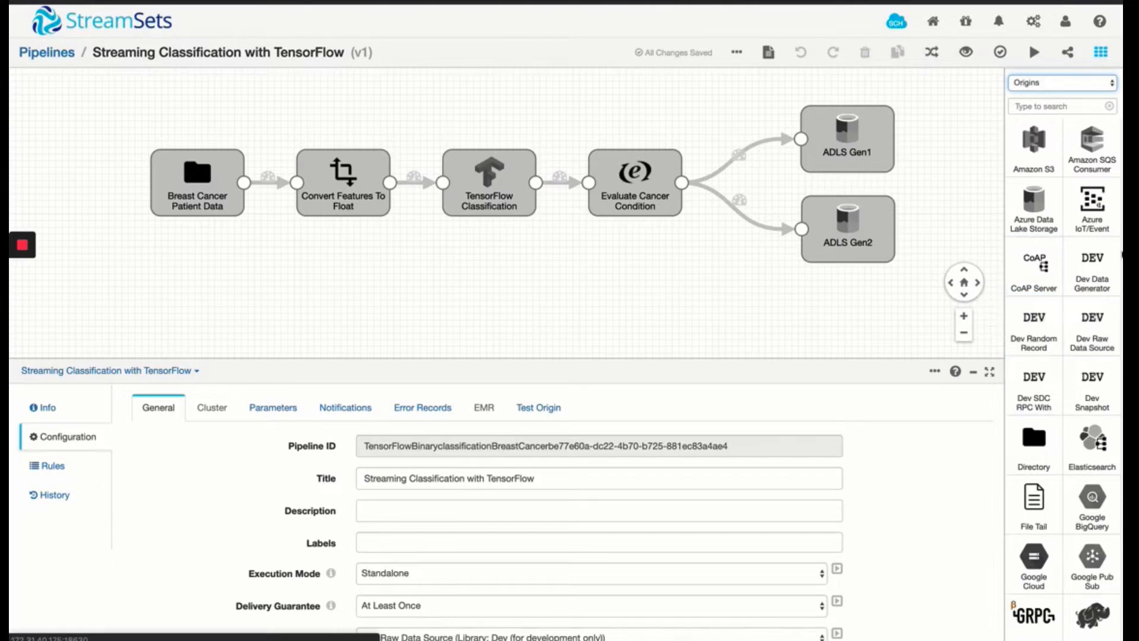
mouse_move(1033, 204)
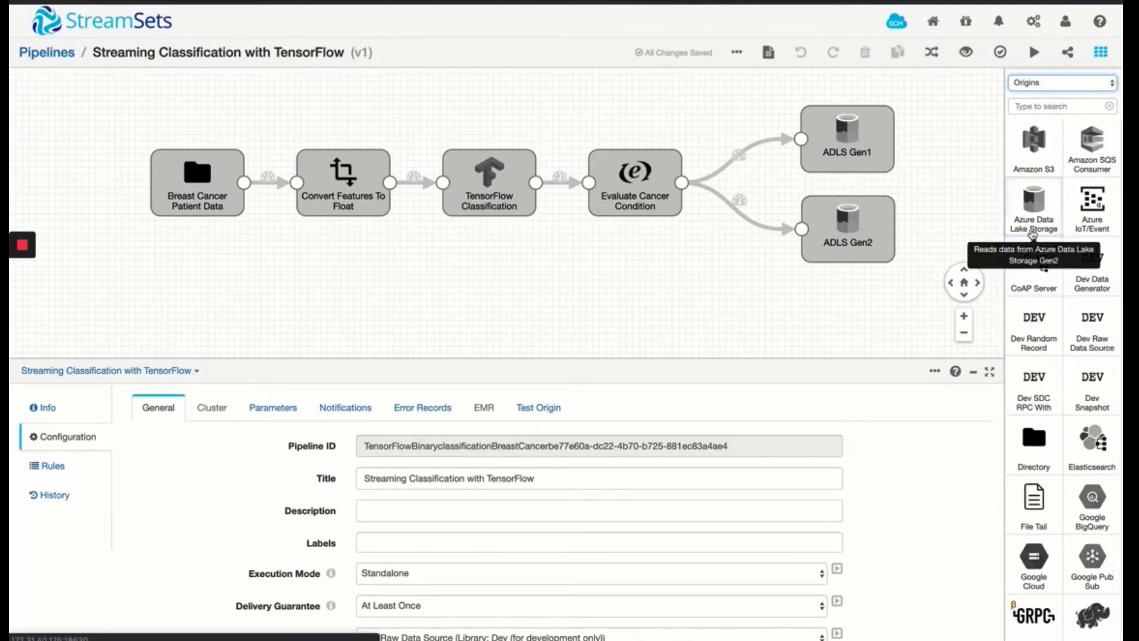
mouse_move(876, 301)
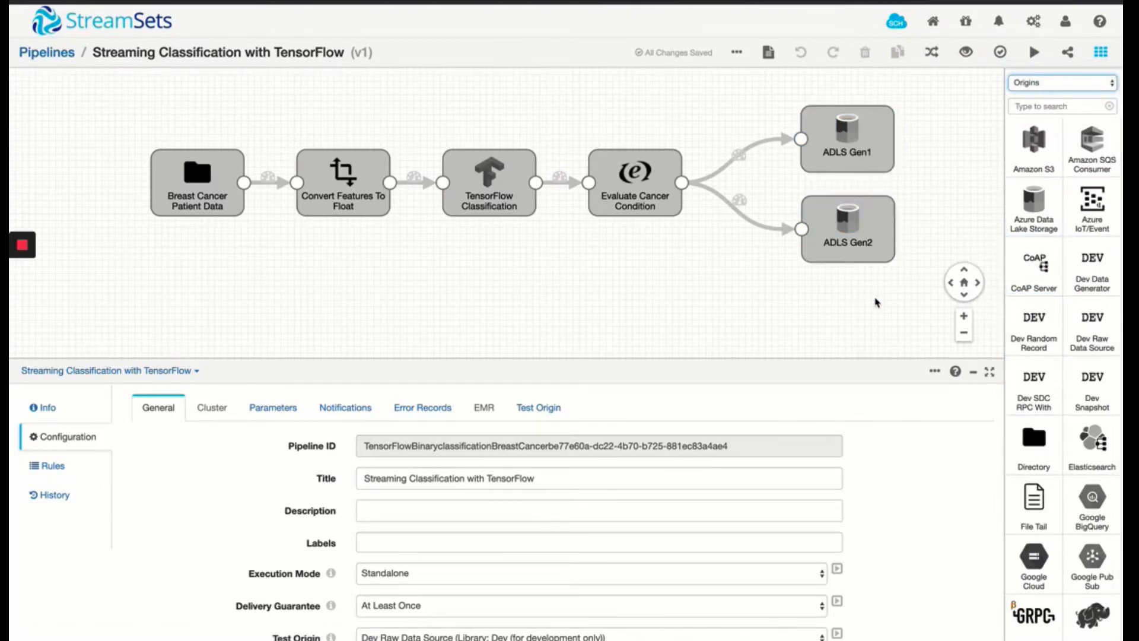
Browse the Origins list, then show Executors and Destinations and select the ADLS Gen2 destination
scroll(down, 3)
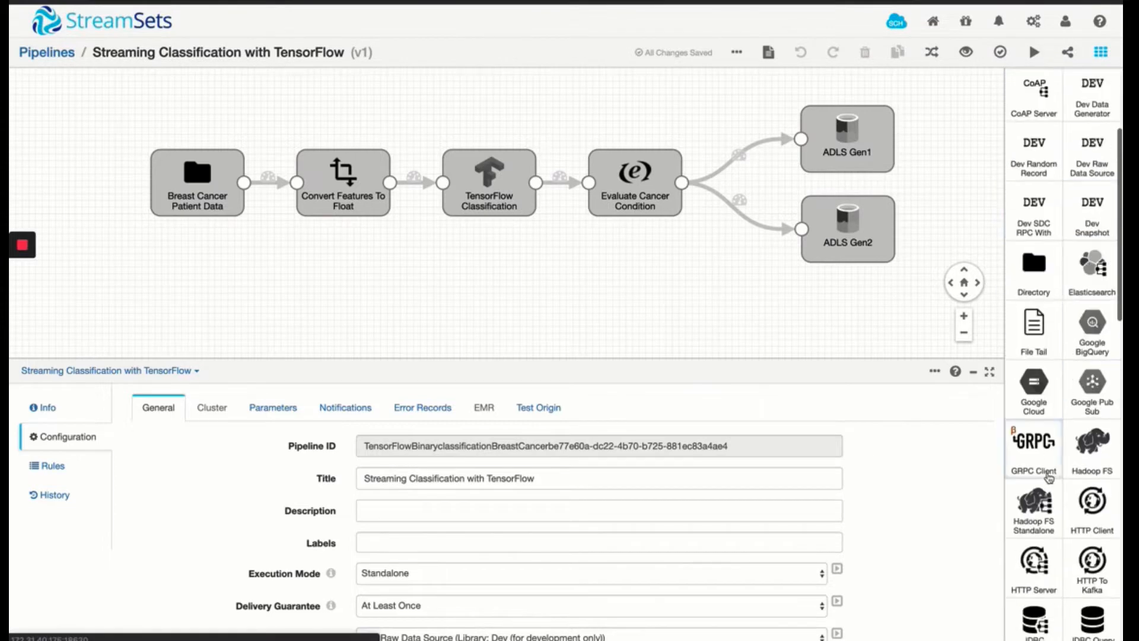
scroll(down, 3)
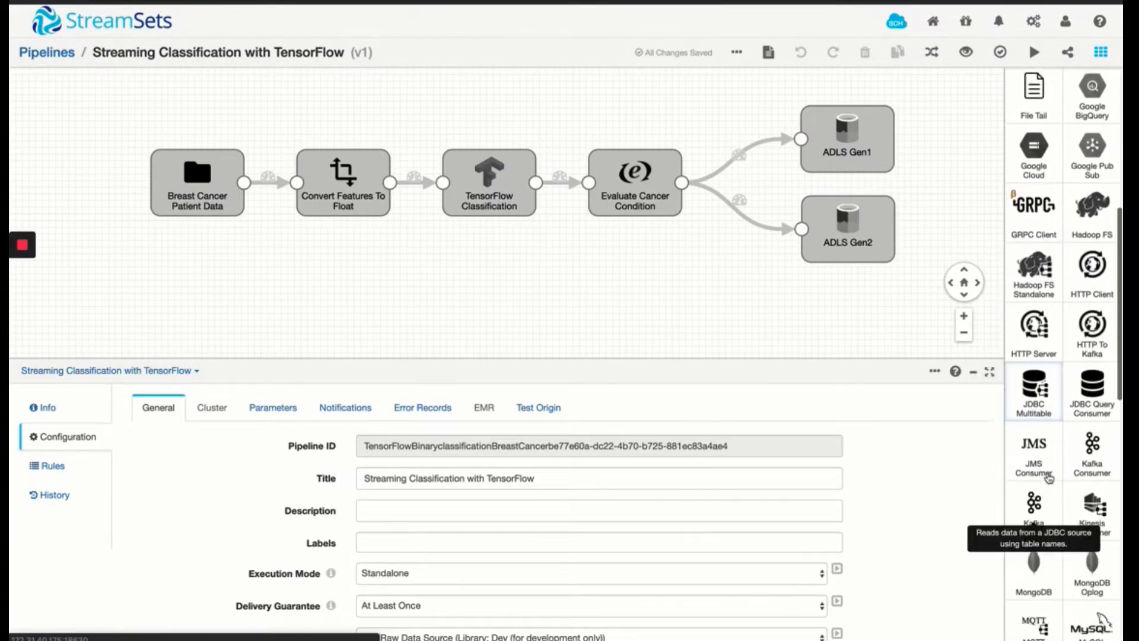
scroll(down, 3)
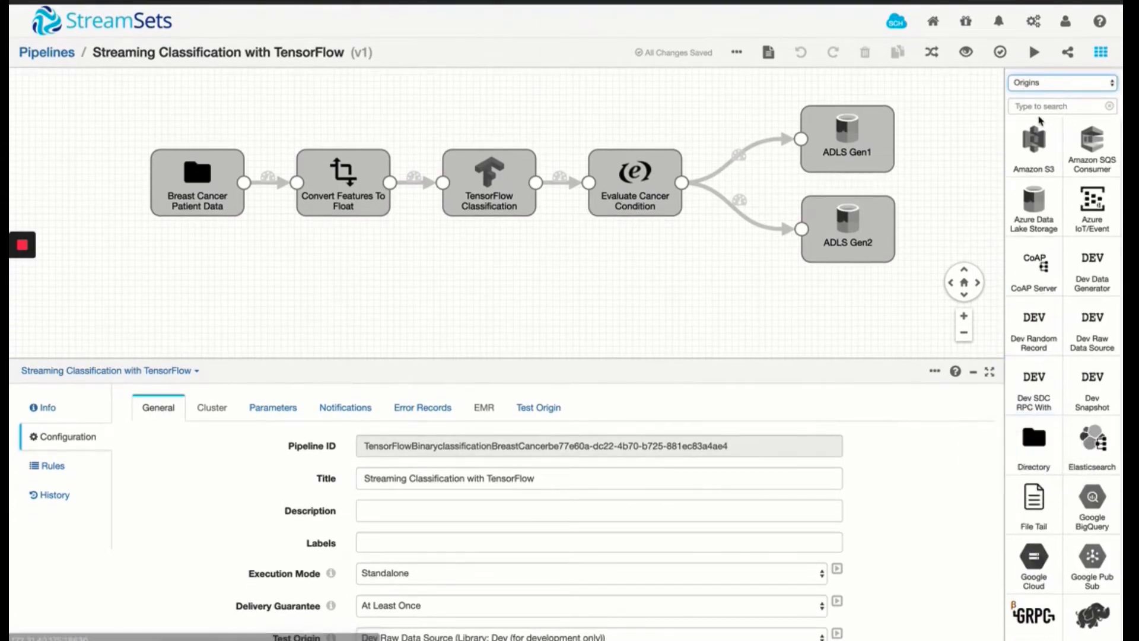
mouse_move(1051, 92)
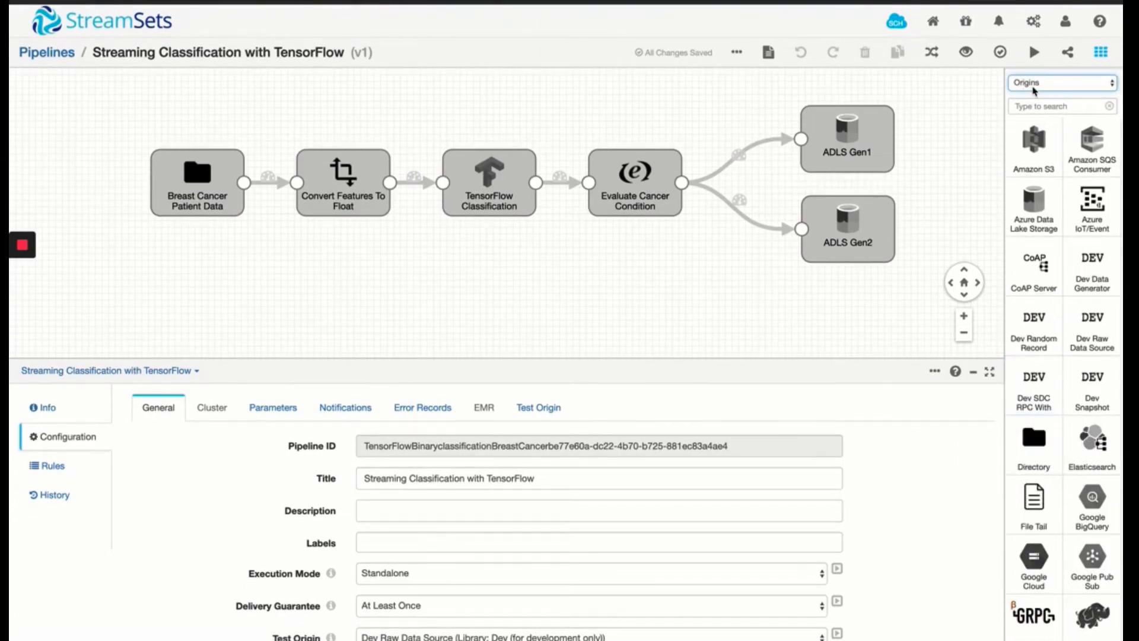
click(1062, 83)
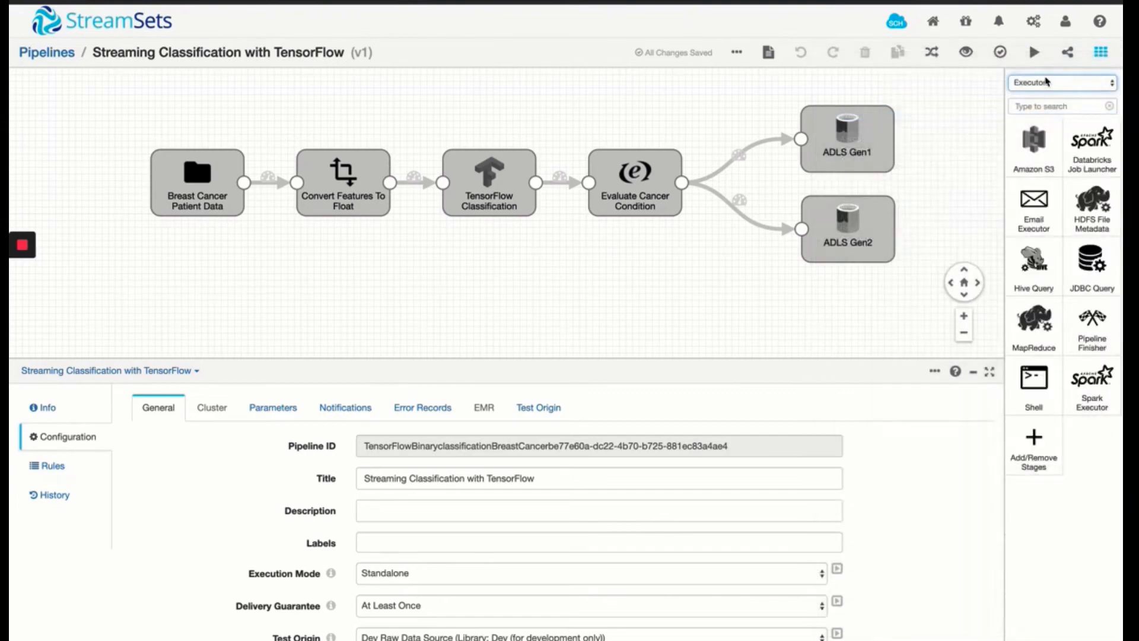
click(1062, 82)
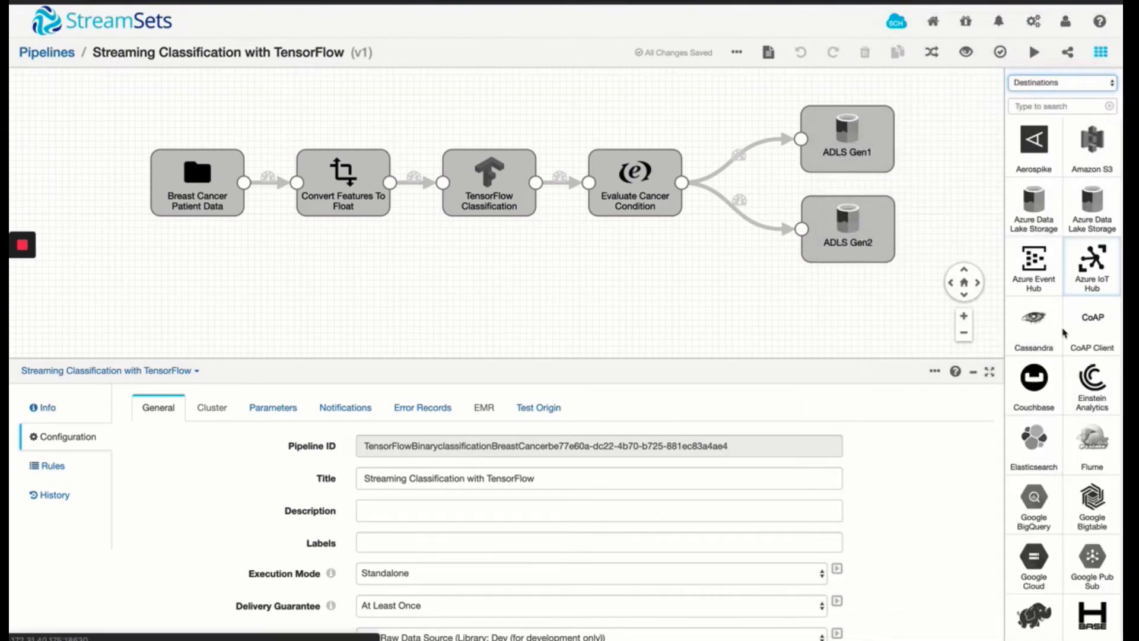
click(847, 228)
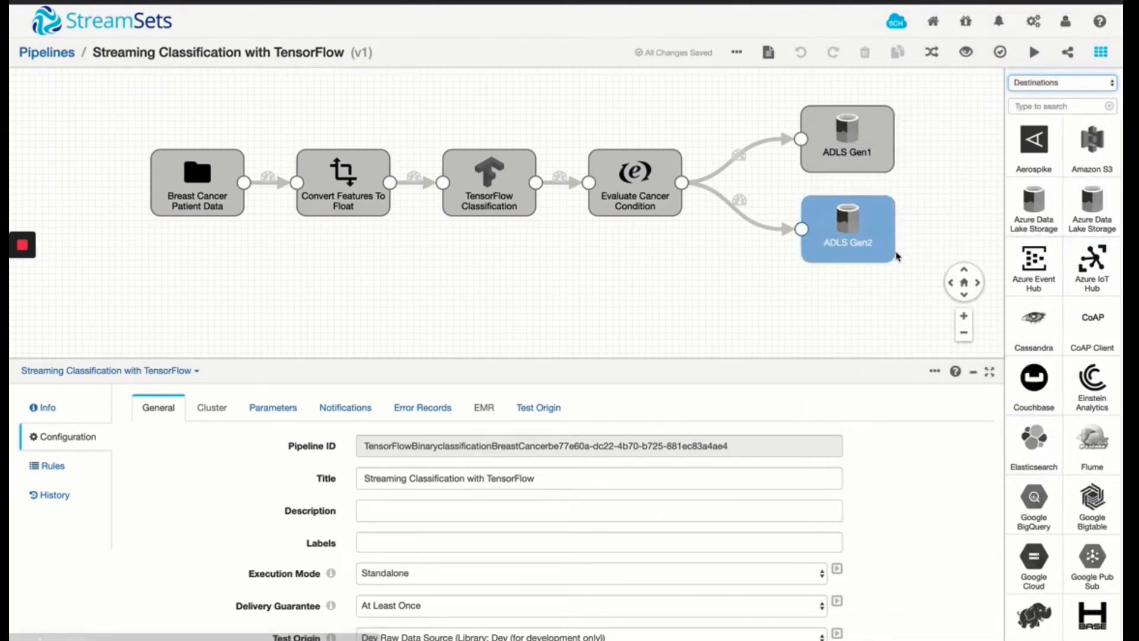
click(900, 274)
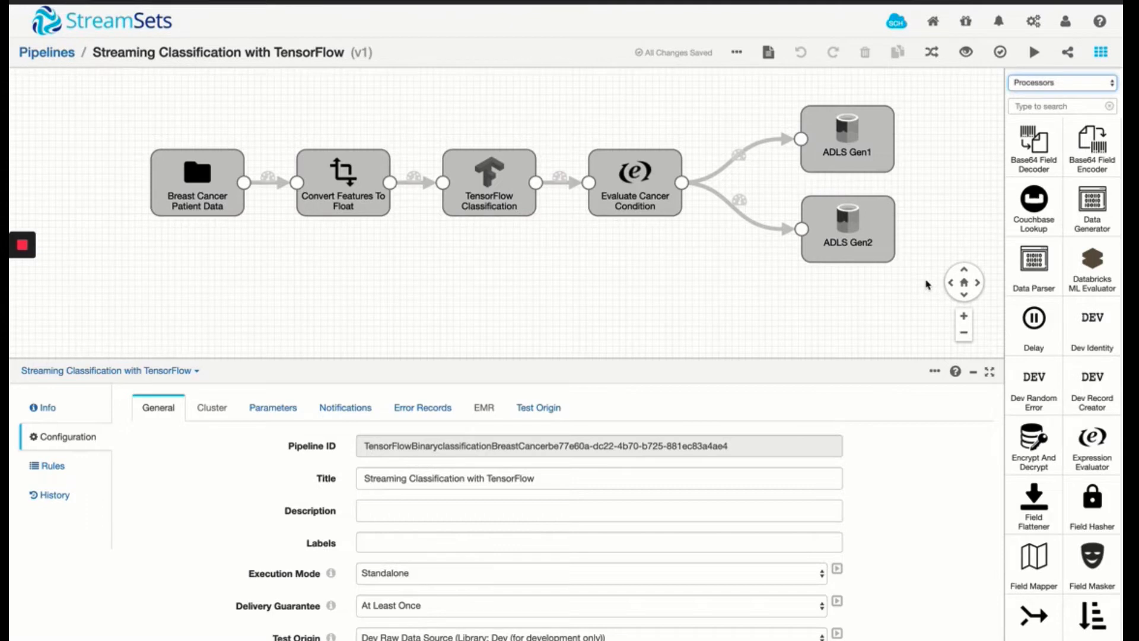
Hide the Stage Library so the TensorFlow pipeline canvas is fully visible
click(1105, 51)
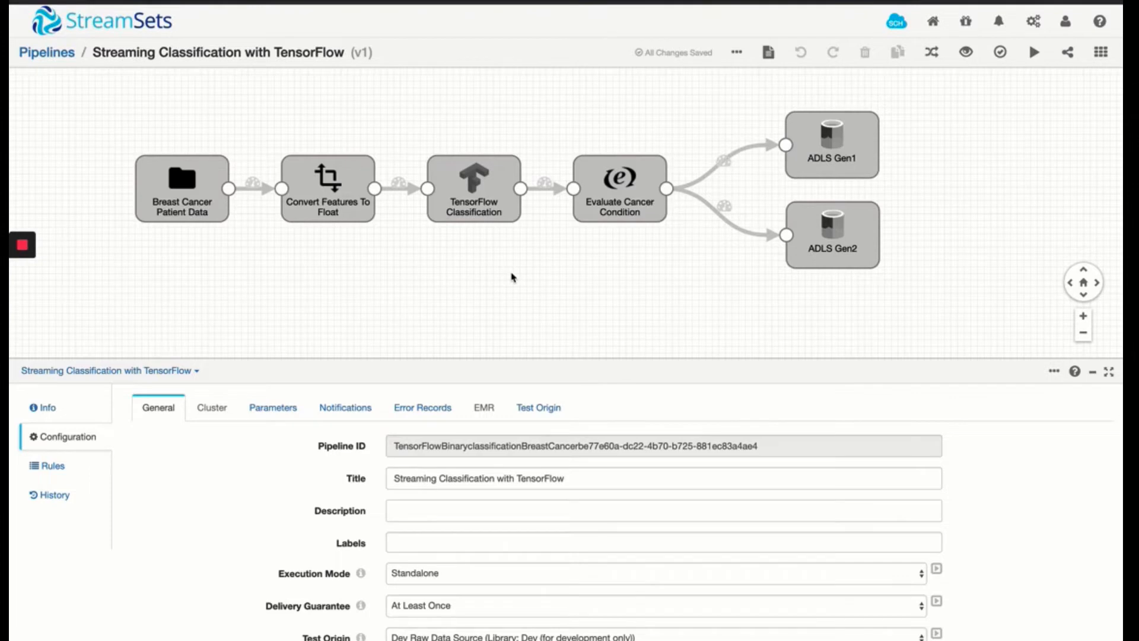
mouse_move(982, 119)
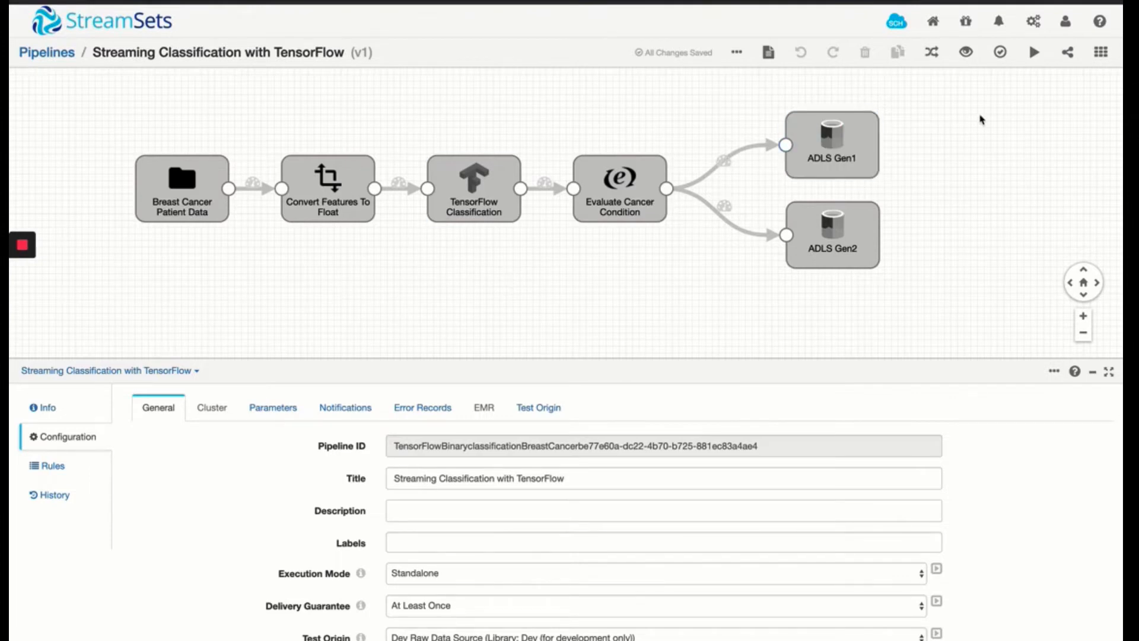
Start a data preview and look through Breast Cancer Patient Data's string output records
click(963, 52)
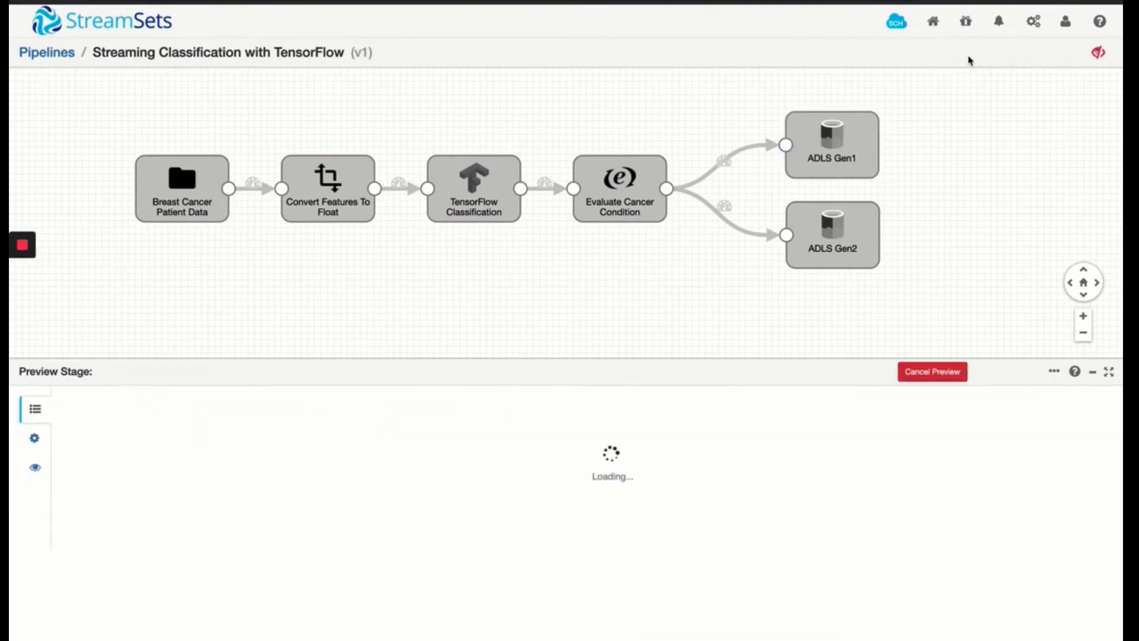
mouse_move(659, 311)
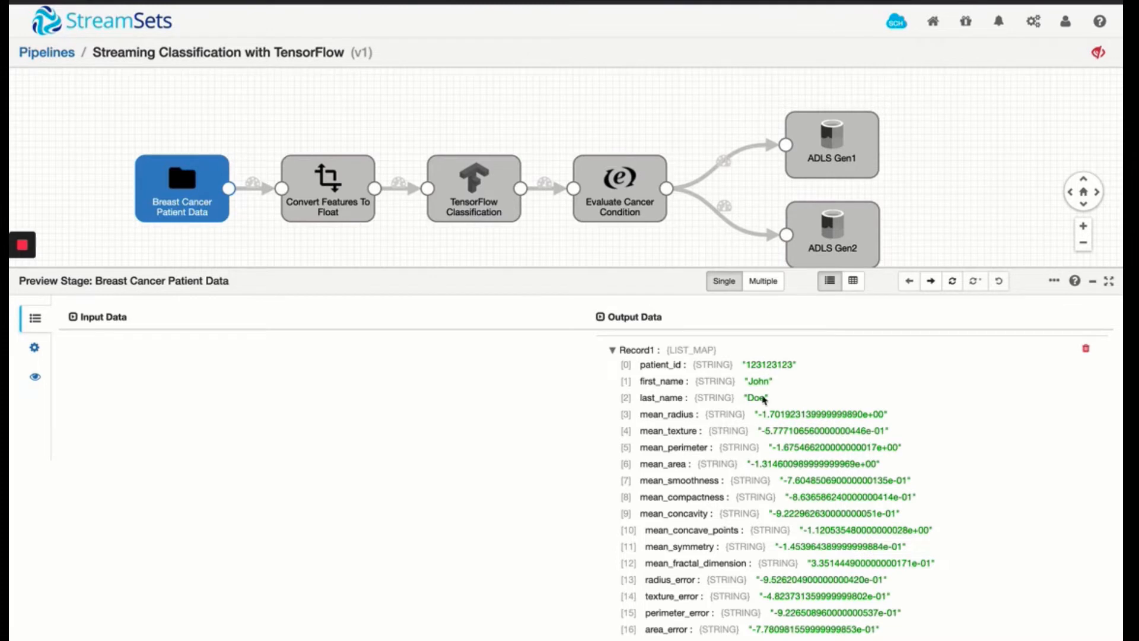
scroll(down, 3)
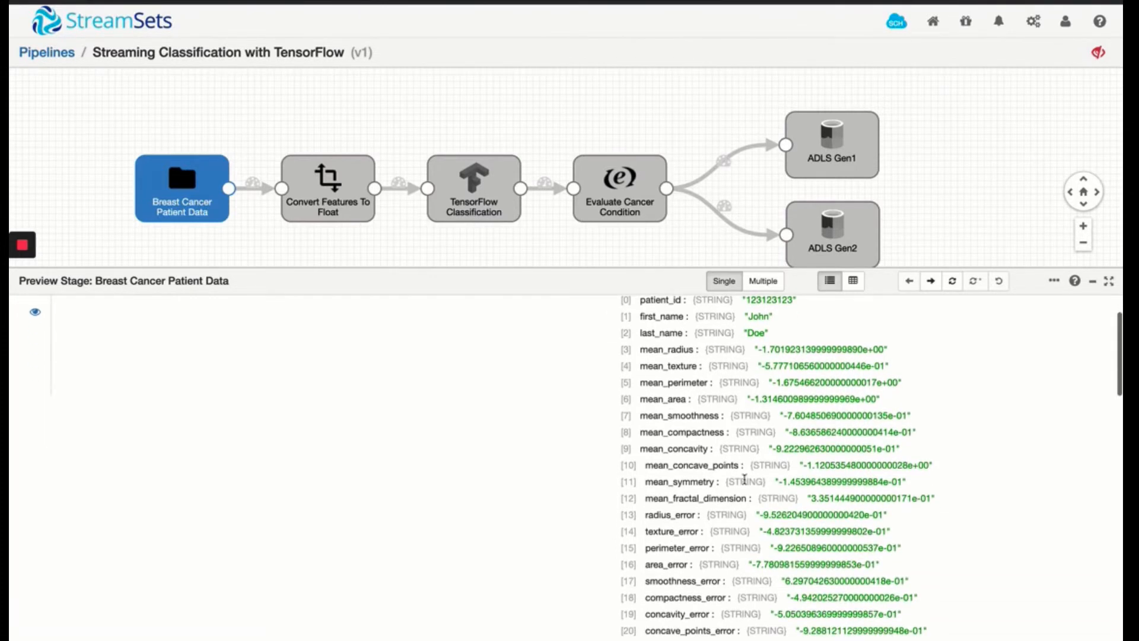
scroll(down, 3)
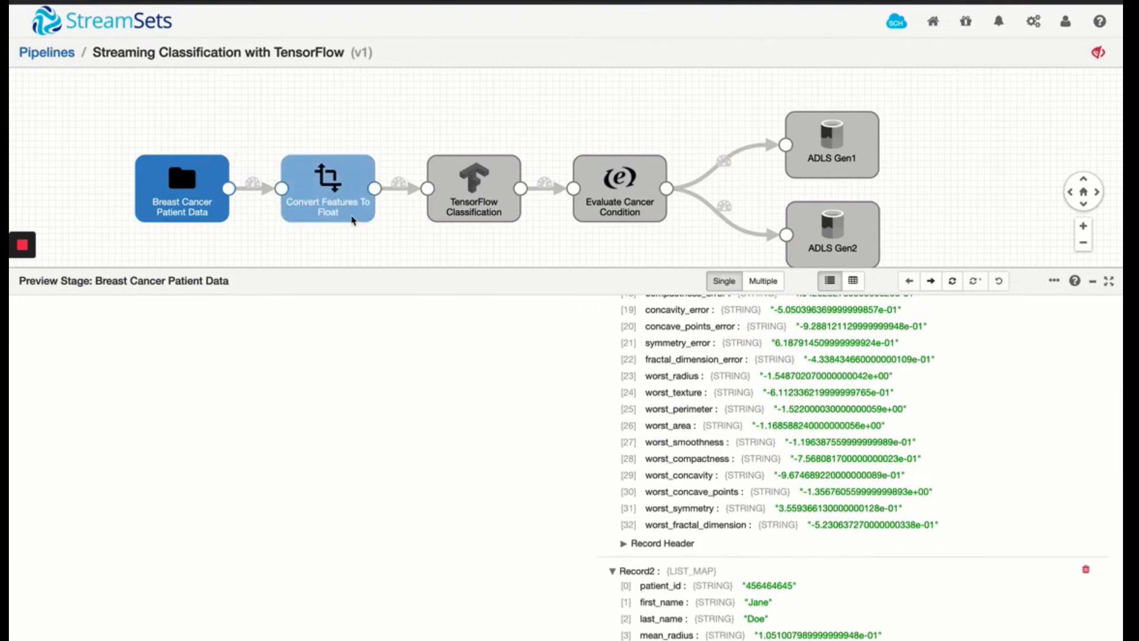
Show Convert Features To Float's preview, with string features converted to floats
click(327, 189)
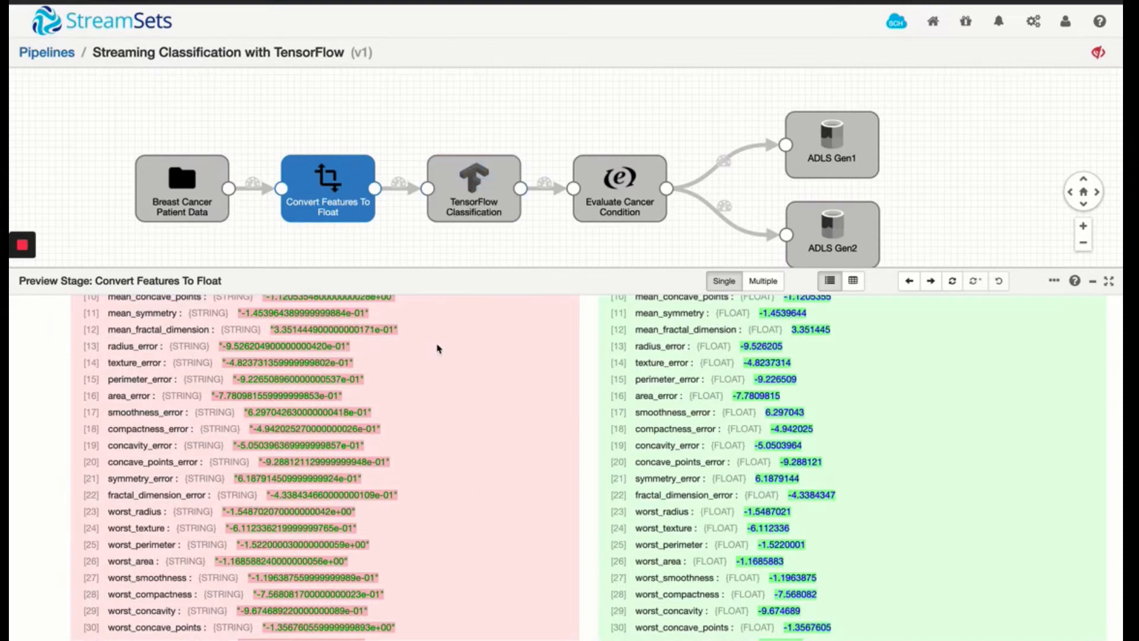
mouse_move(332, 458)
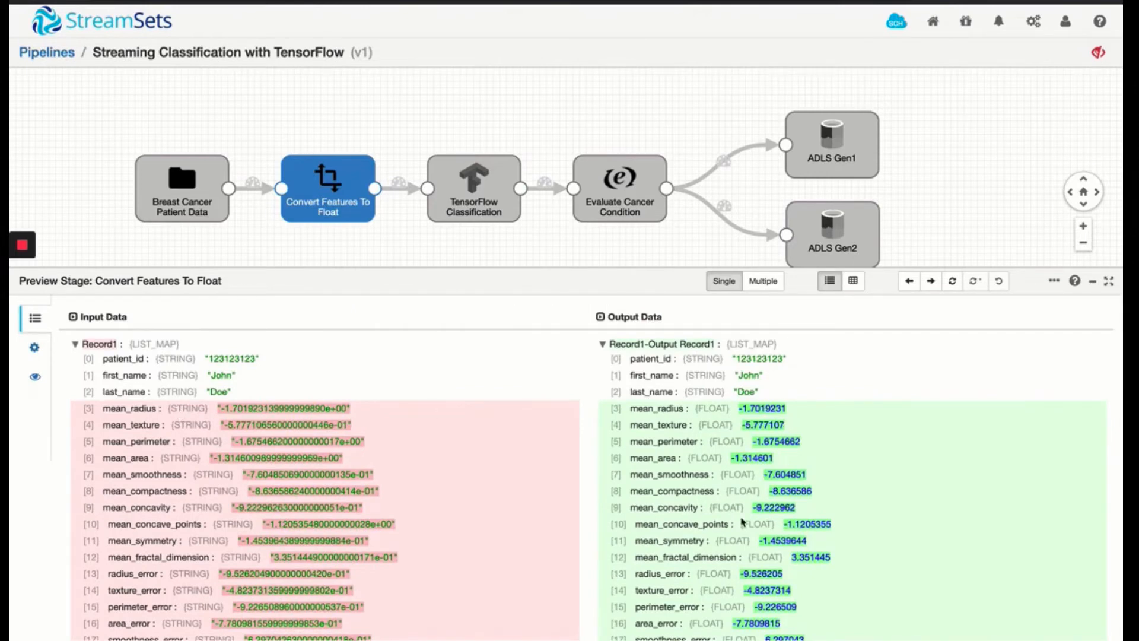
Show TensorFlow Classification's model settings: model path, input fields and classifications output config
click(474, 192)
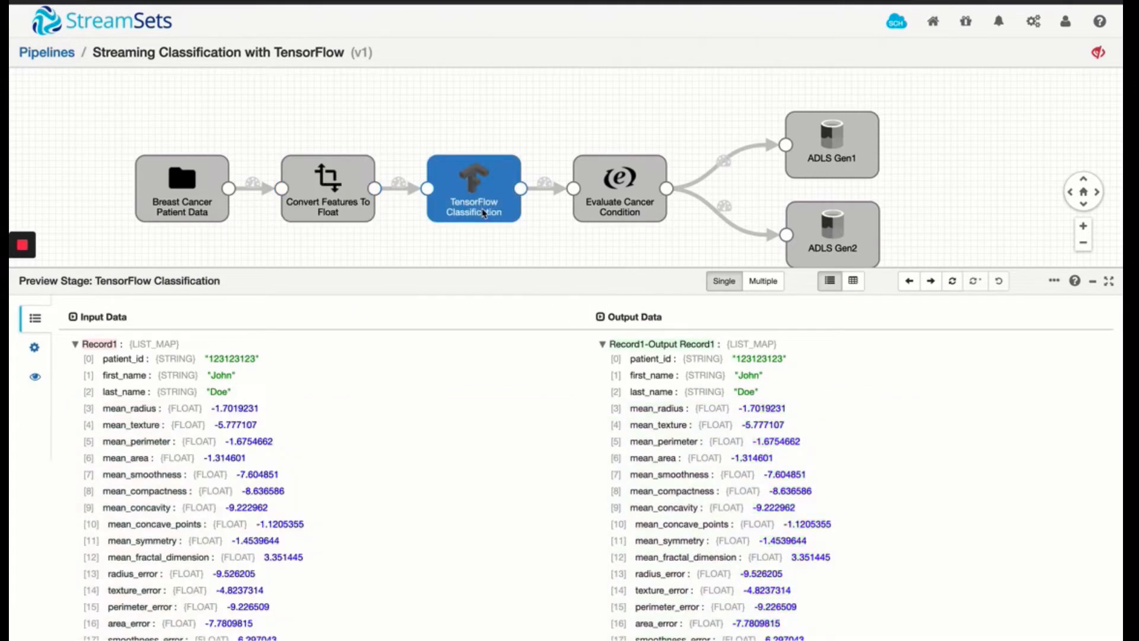
mouse_move(488, 223)
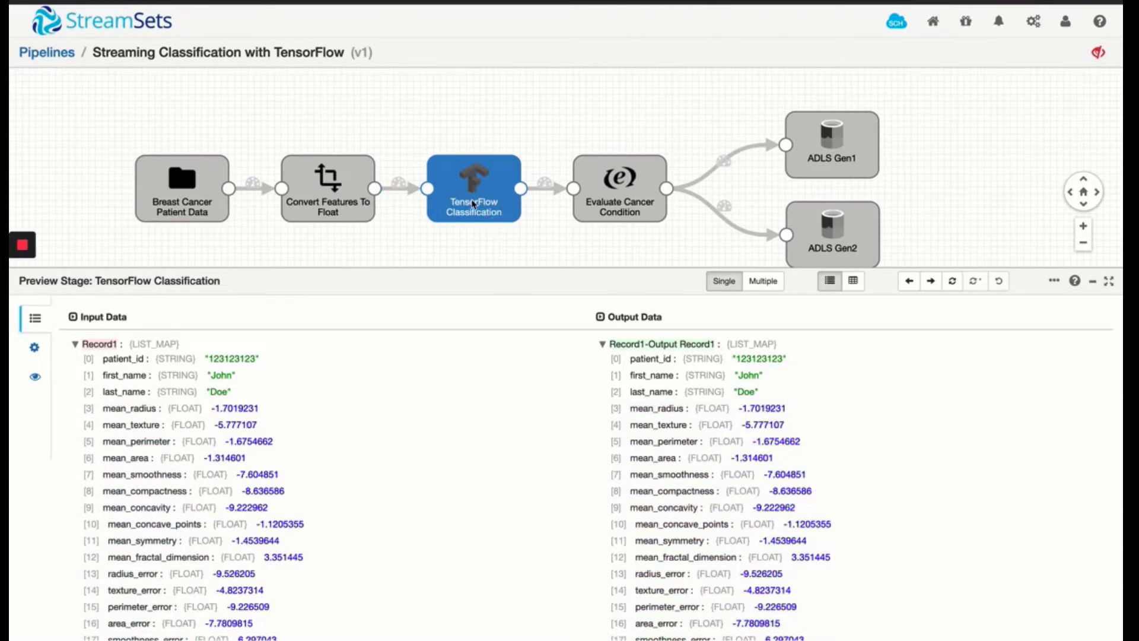
mouse_move(34, 347)
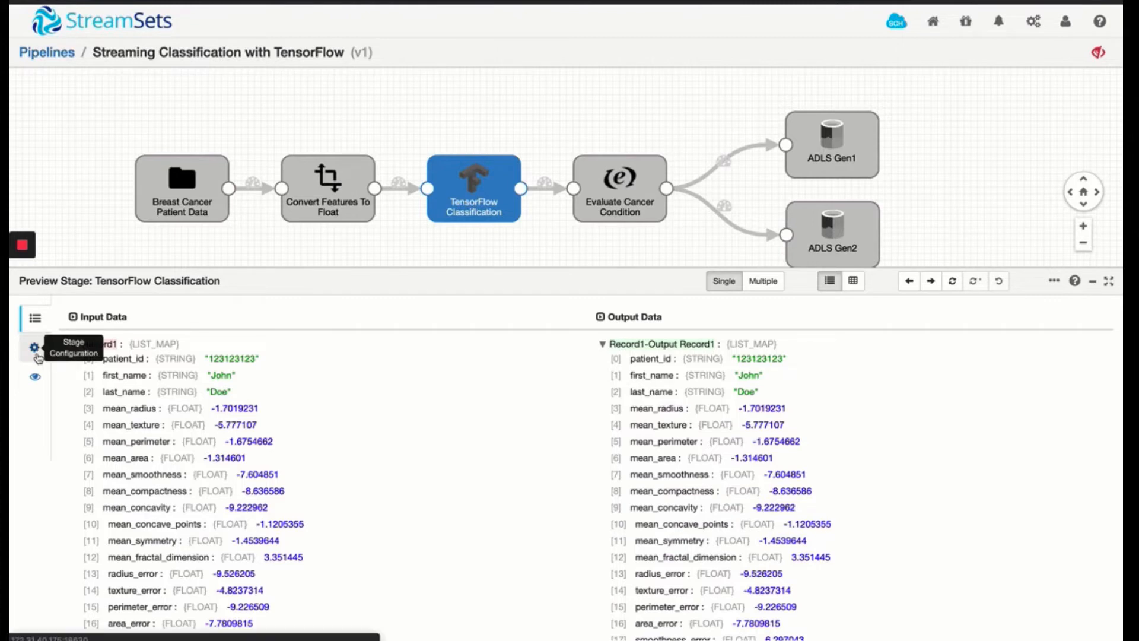
click(33, 347)
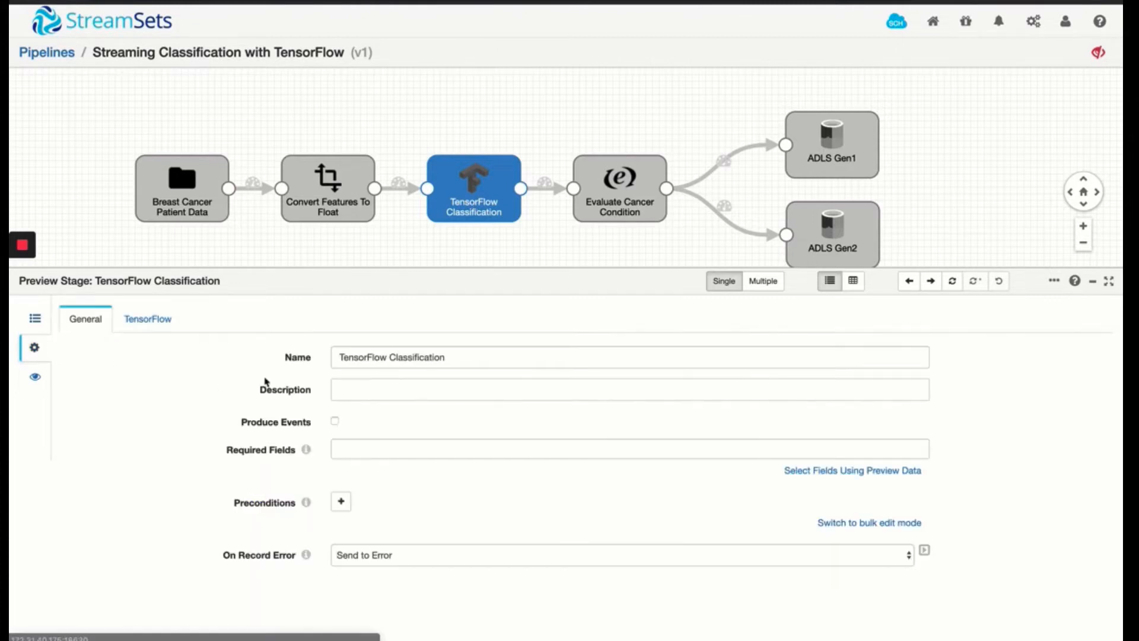
click(147, 318)
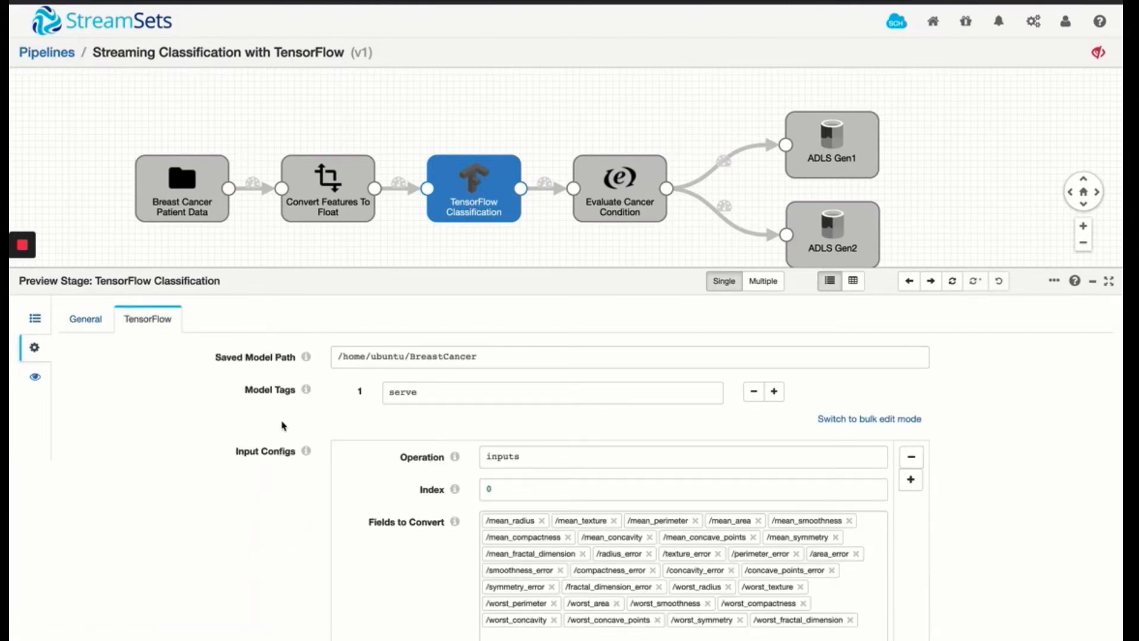
click(501, 355)
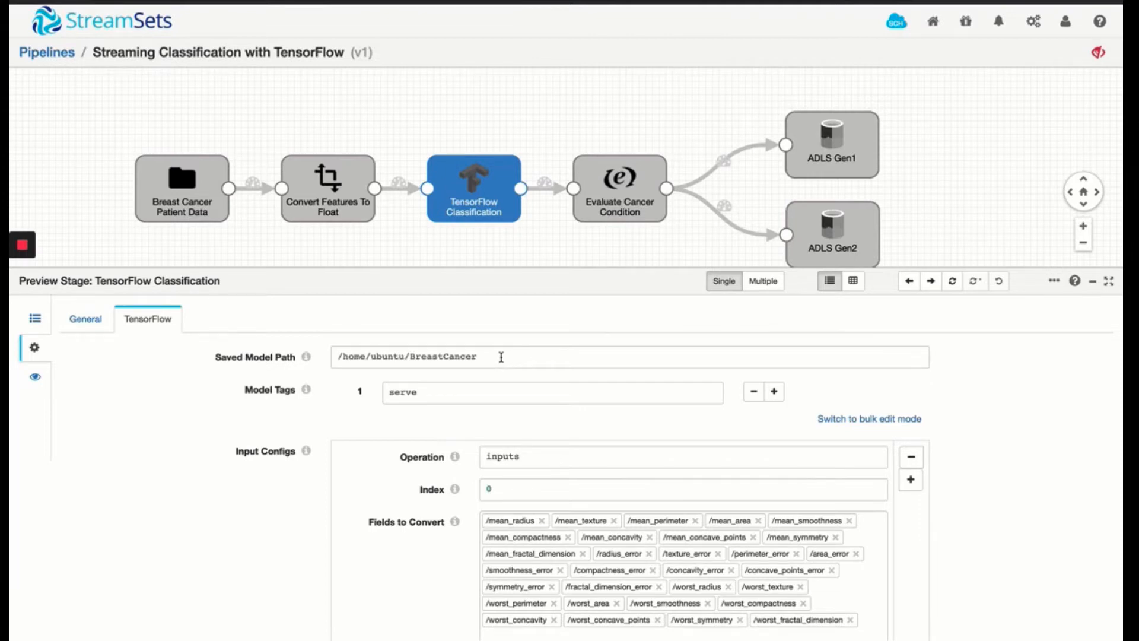
scroll(down, 3)
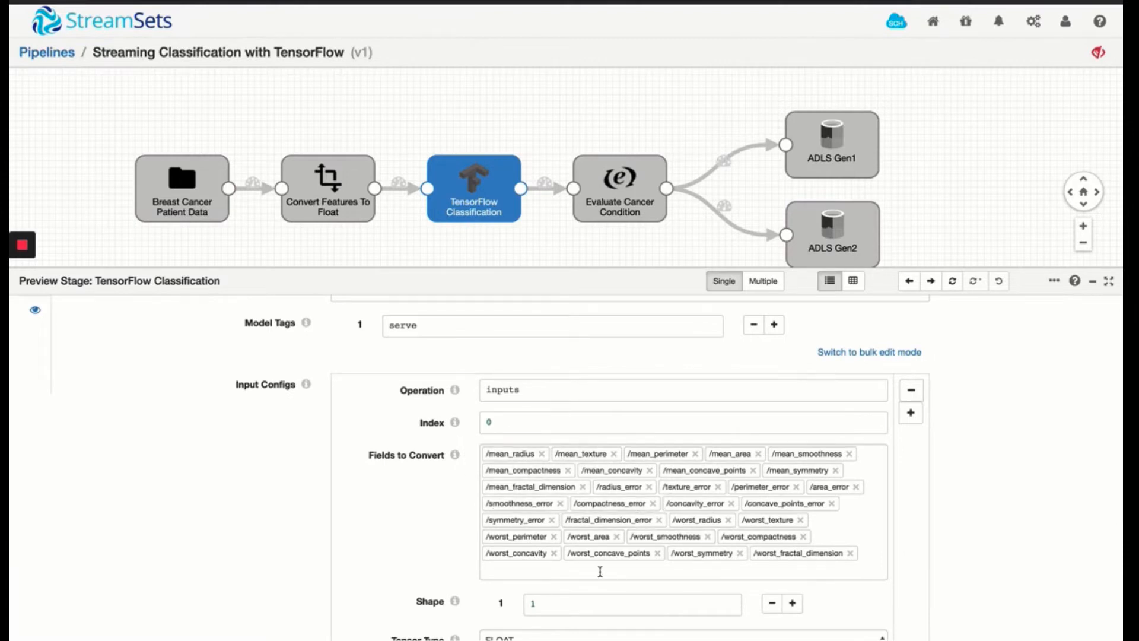
scroll(down, 3)
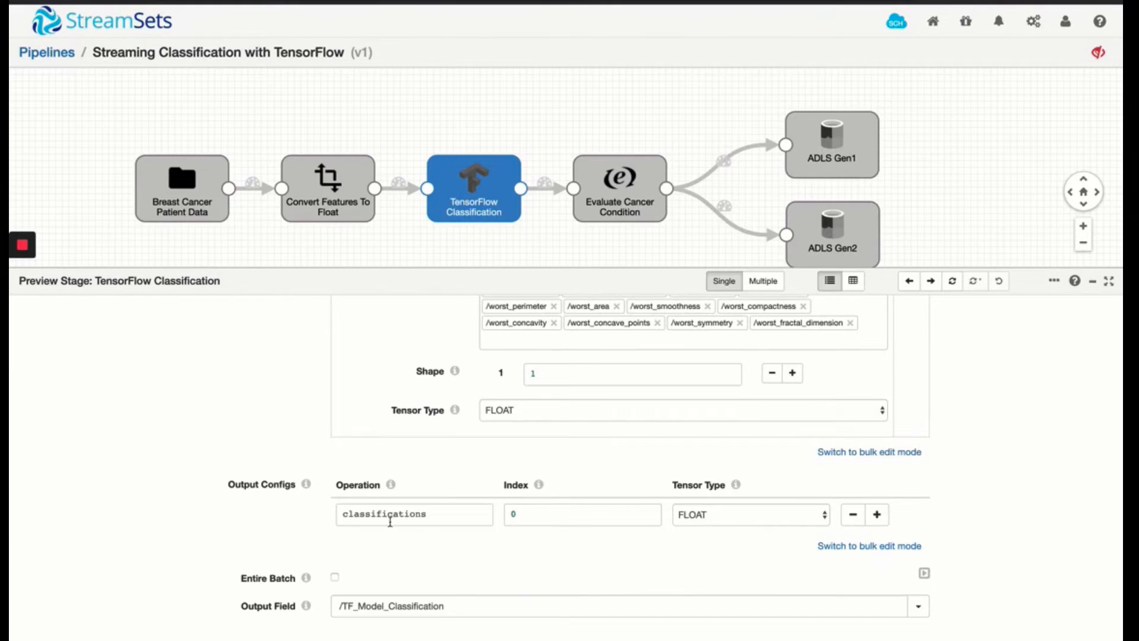
mouse_move(444, 514)
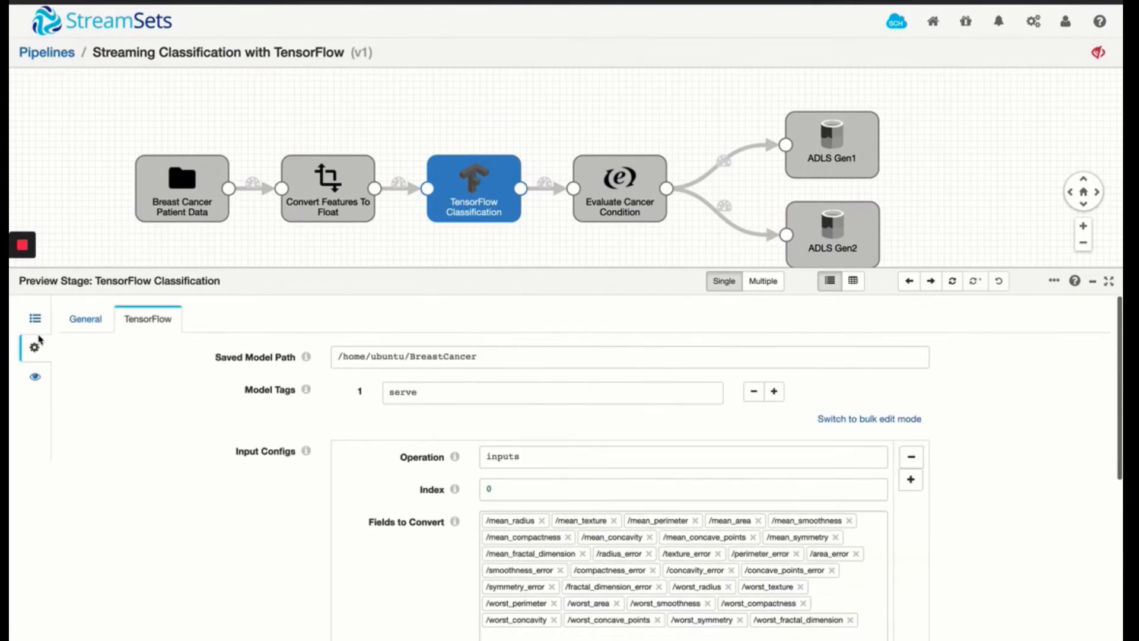
Return to the stage's records and expand Record1's TF_Model_Classification, showing classifications_0 = 1.0
click(33, 318)
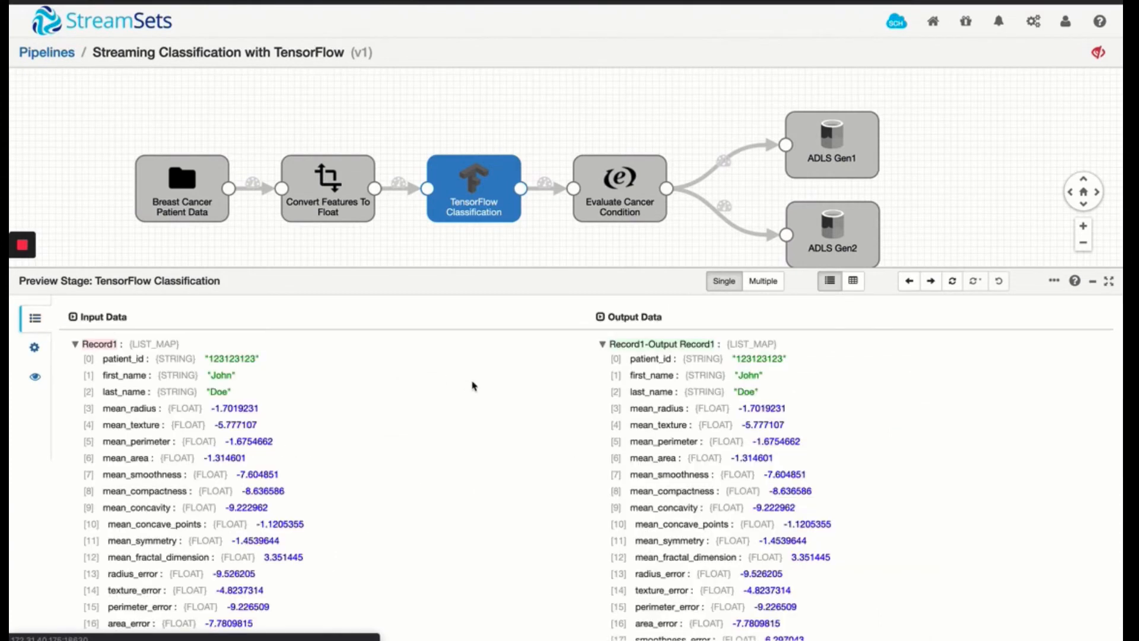
mouse_move(285, 507)
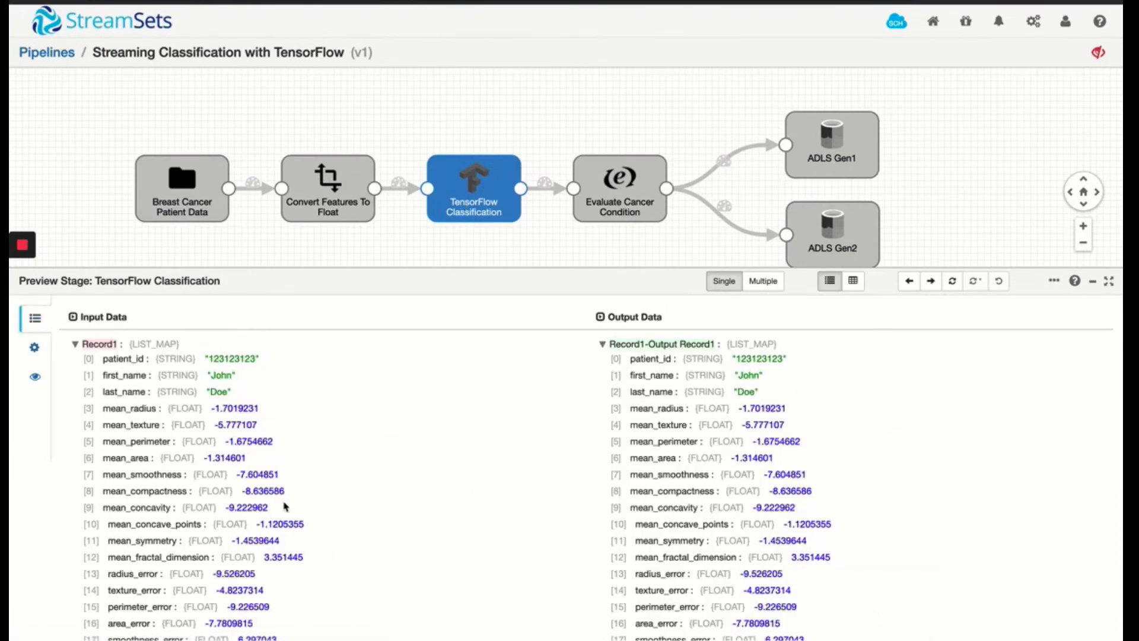
scroll(down, 3)
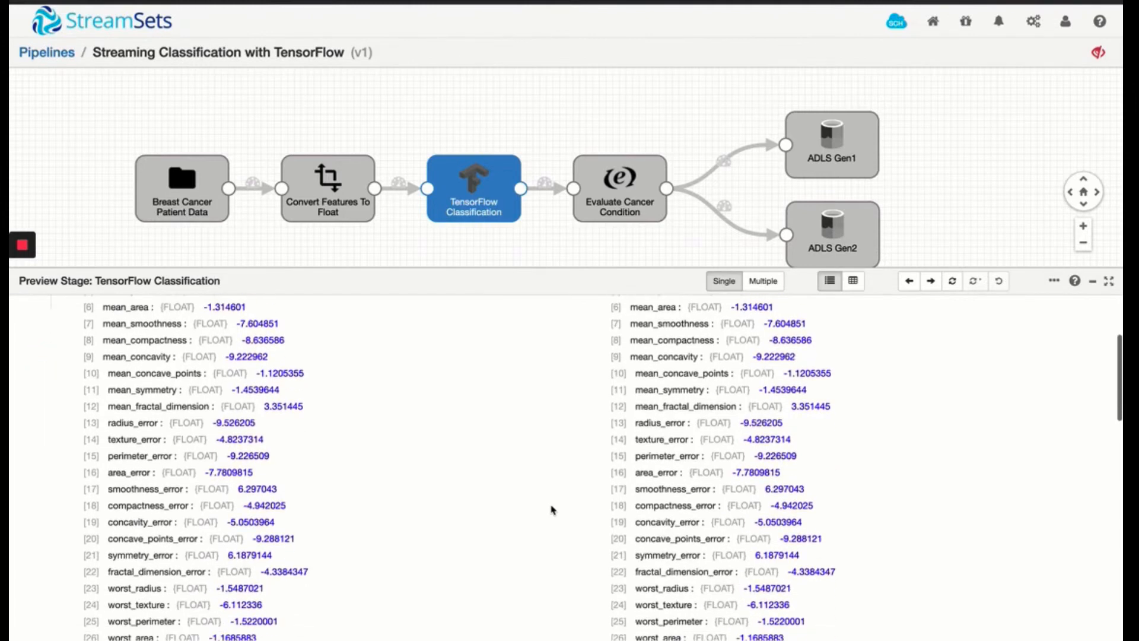
scroll(down, 3)
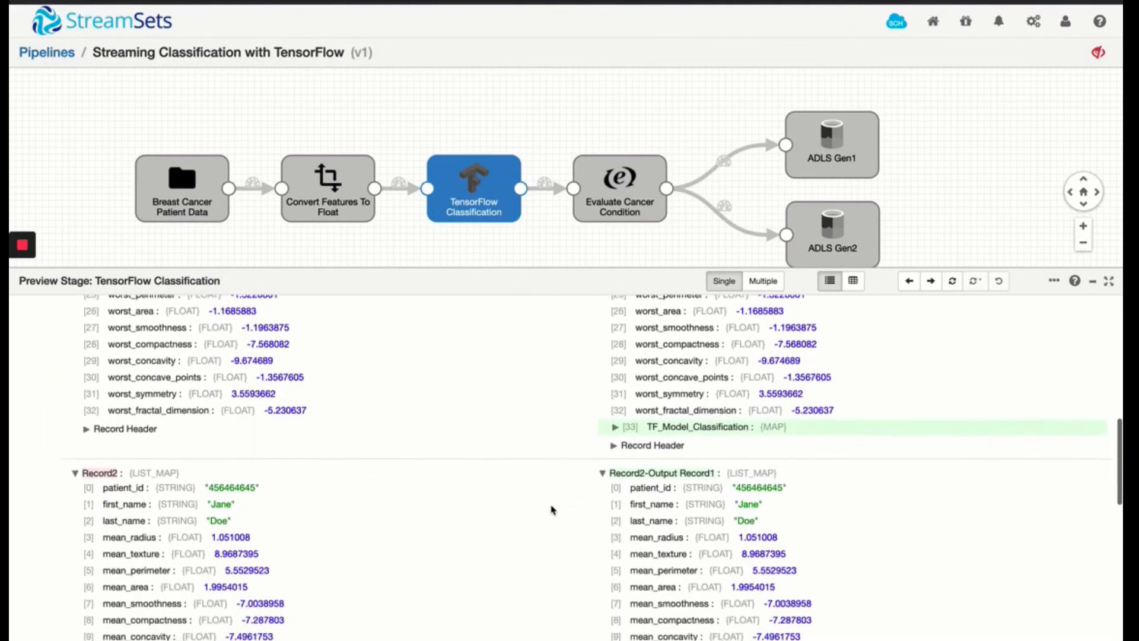
scroll(down, 3)
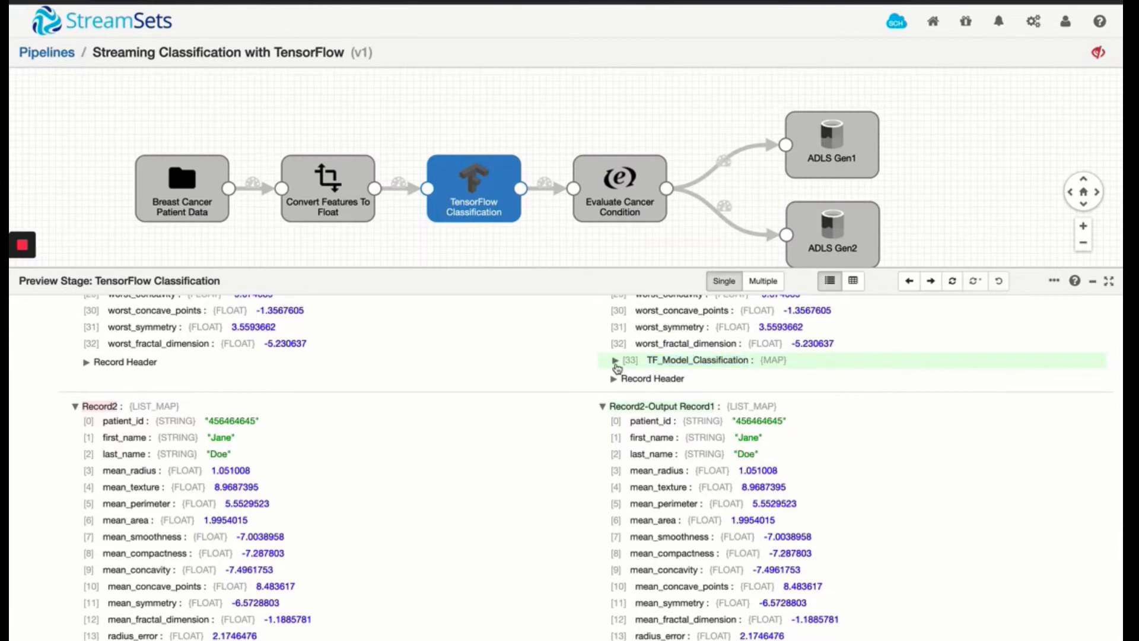
click(614, 360)
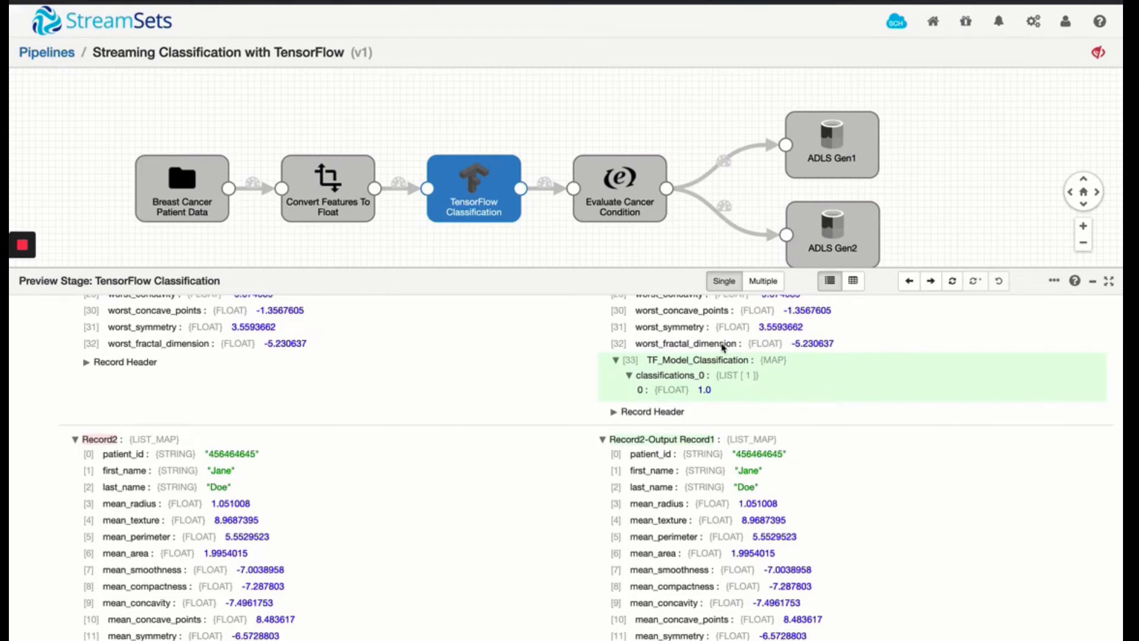
mouse_move(716, 395)
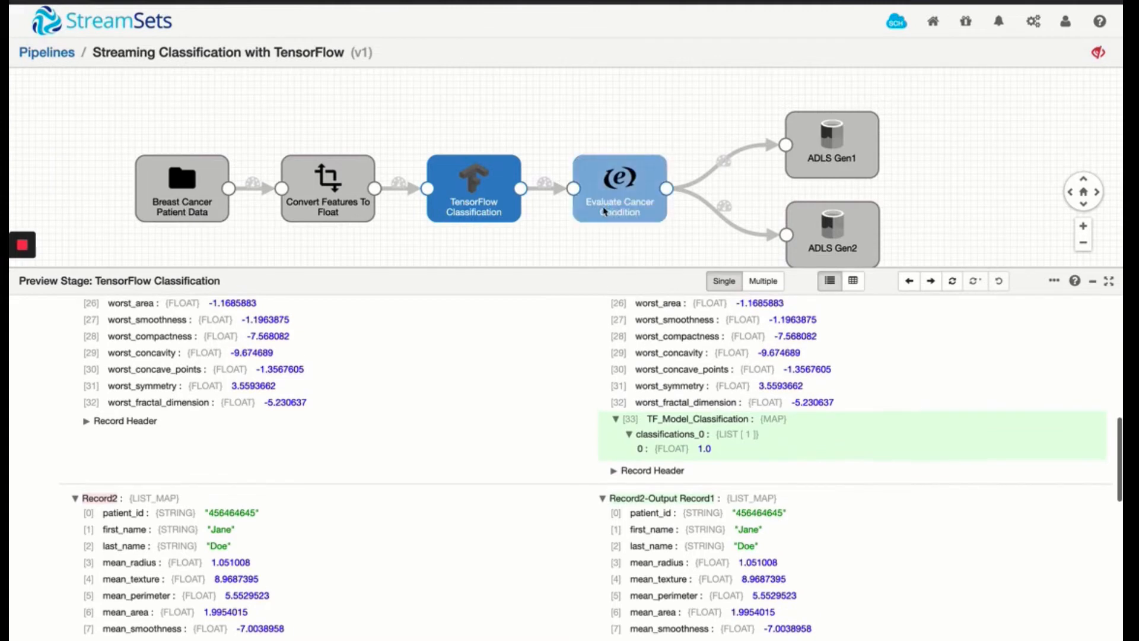
Preview Evaluate Cancer Condition: Record1 Condition Malignant, Record2 Benign; enlarge the canvas
click(620, 188)
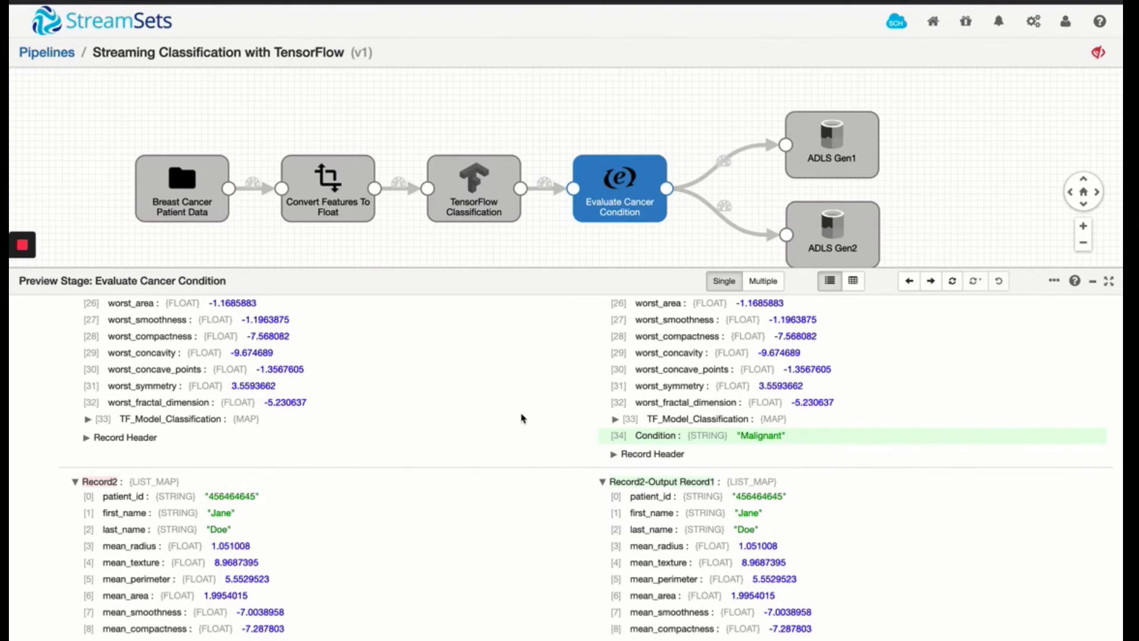
mouse_move(713, 481)
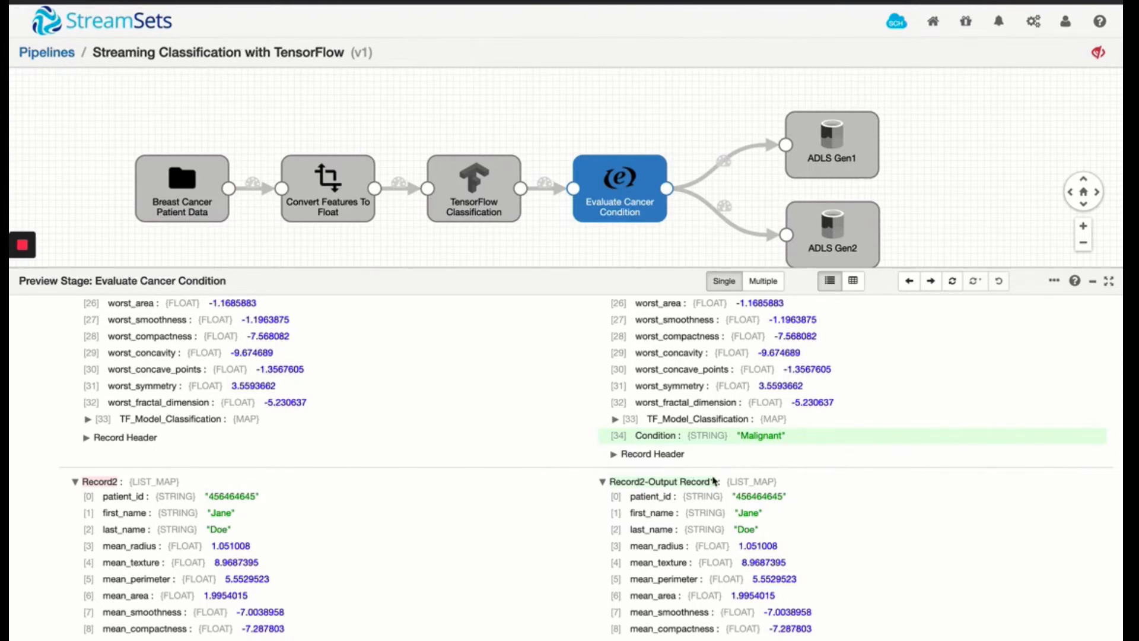
scroll(down, 3)
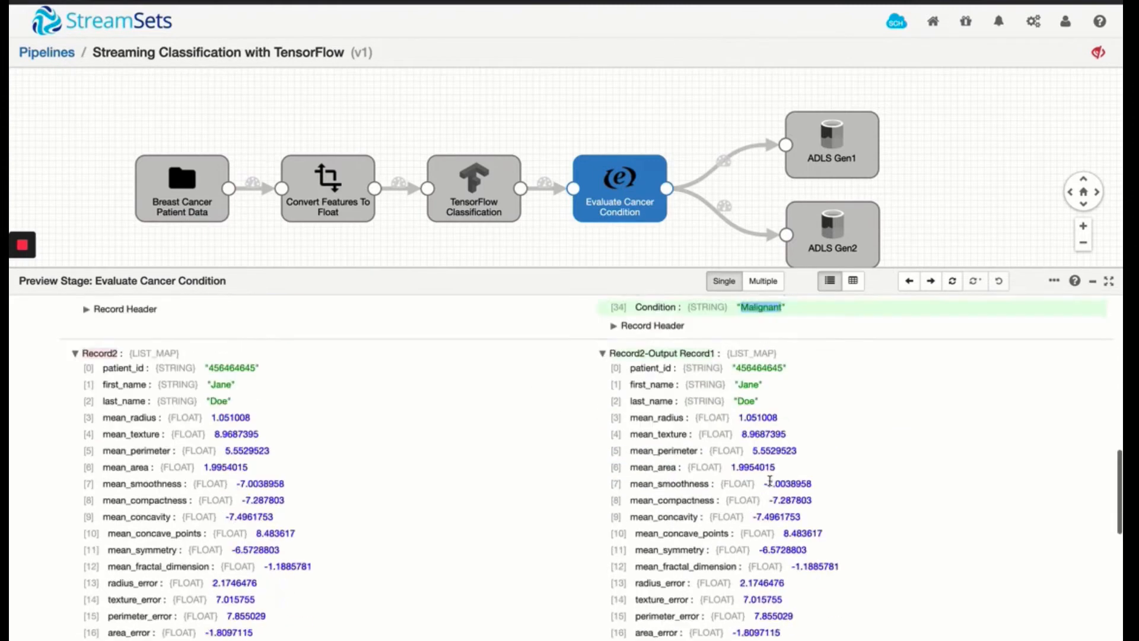
scroll(down, 3)
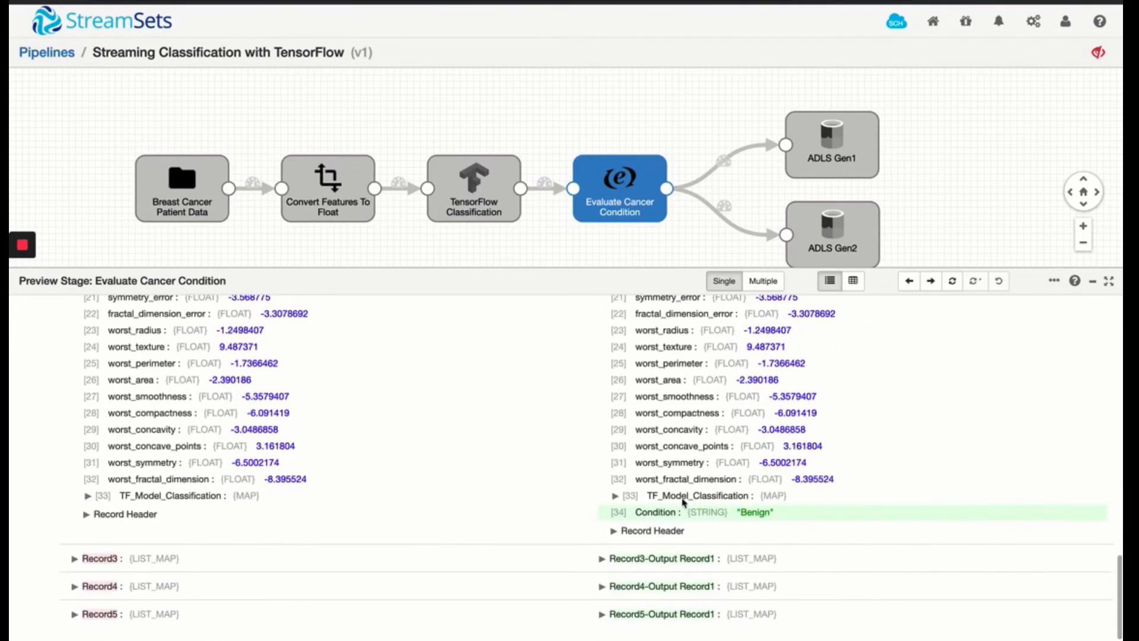
mouse_move(804, 515)
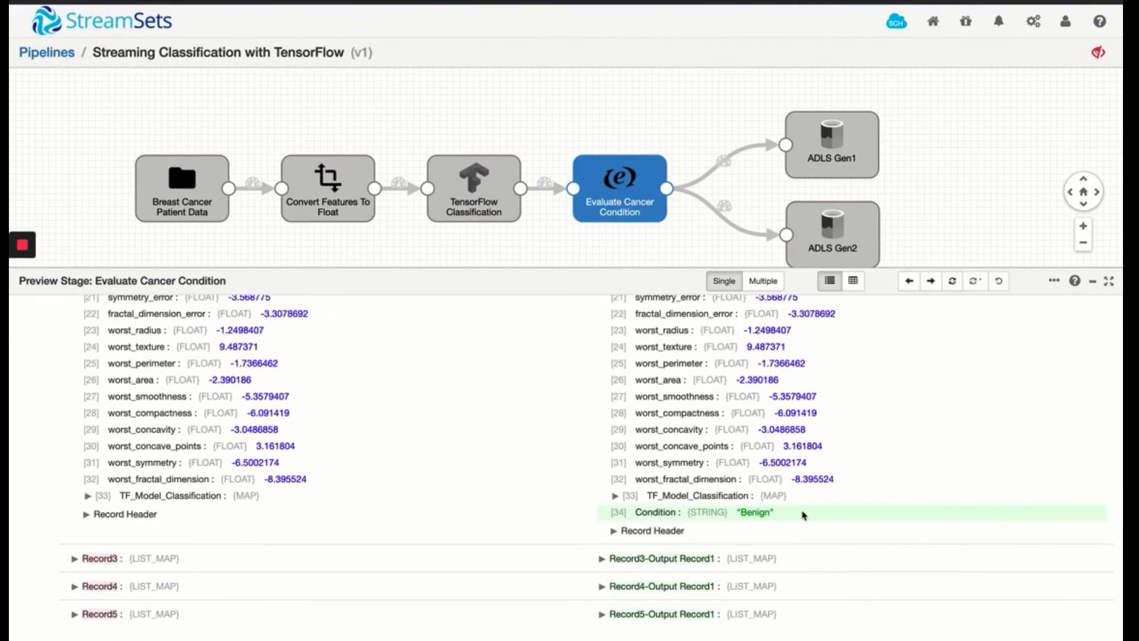
mouse_move(781, 497)
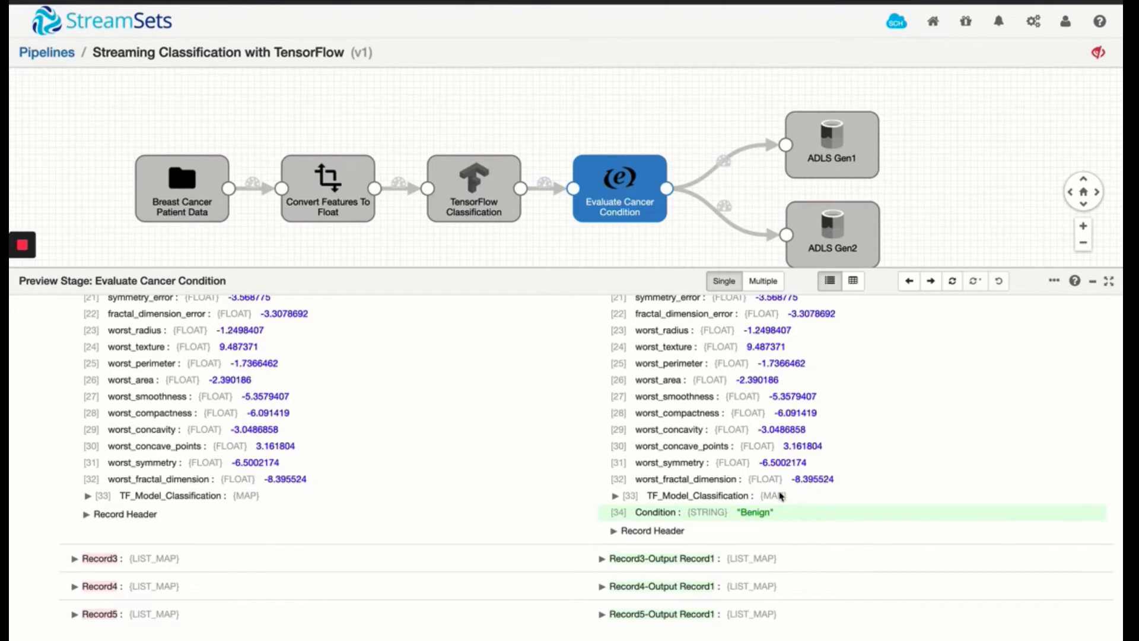
drag(520, 283, 520, 336)
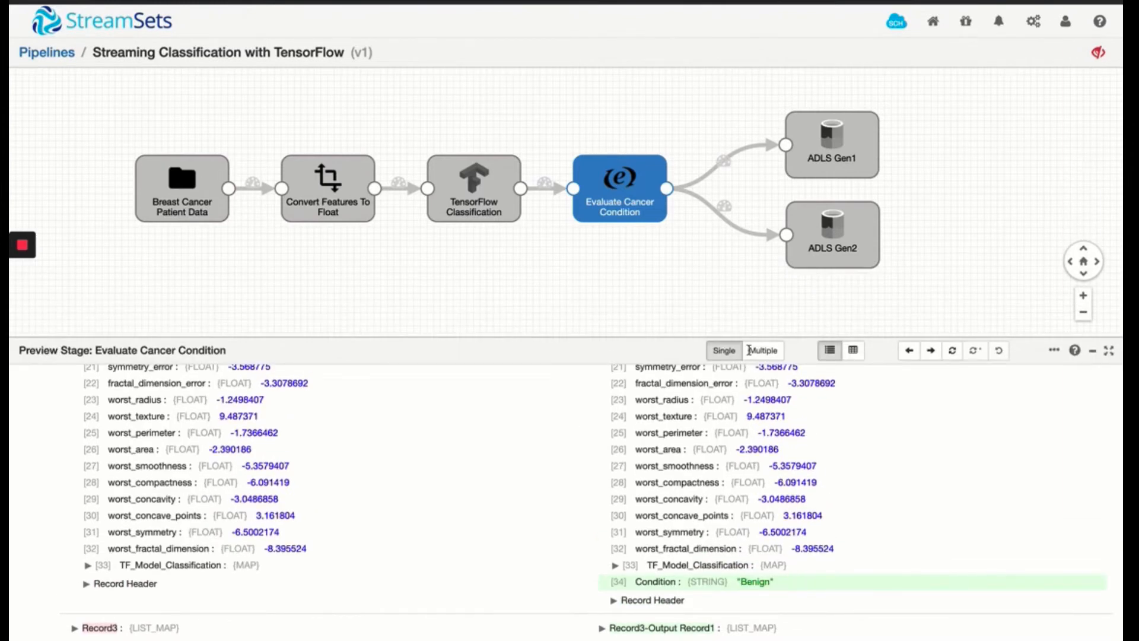
Review ADLS Gen1's output files (directory template /breastcancer per Condition) and data lake connection
click(832, 145)
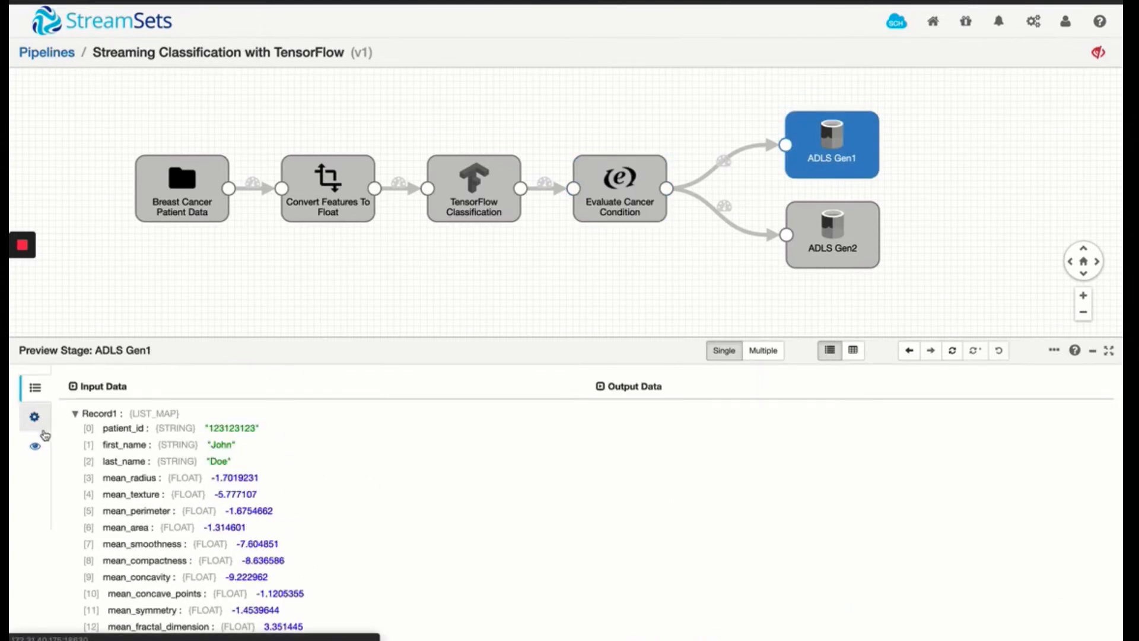
mouse_move(33, 416)
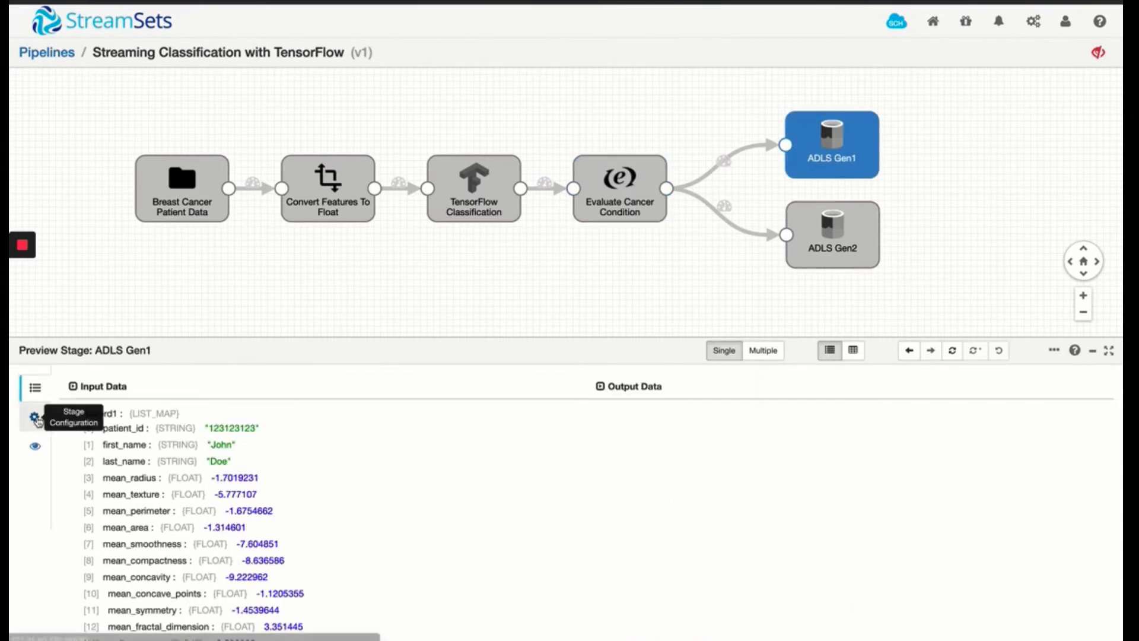
click(35, 418)
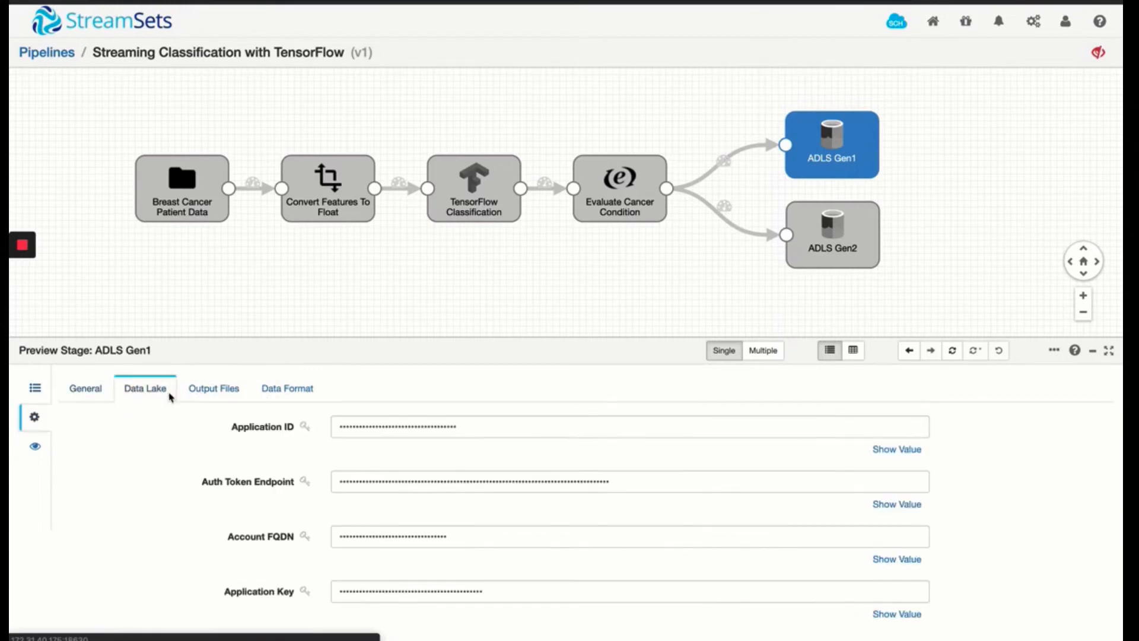
click(214, 388)
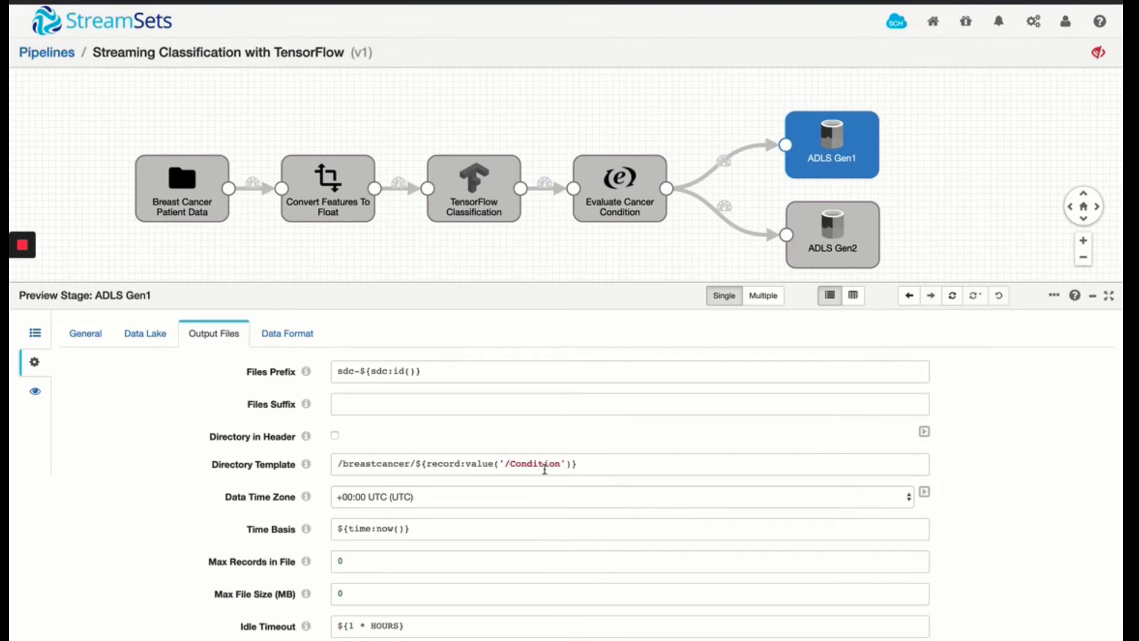
mouse_move(501, 463)
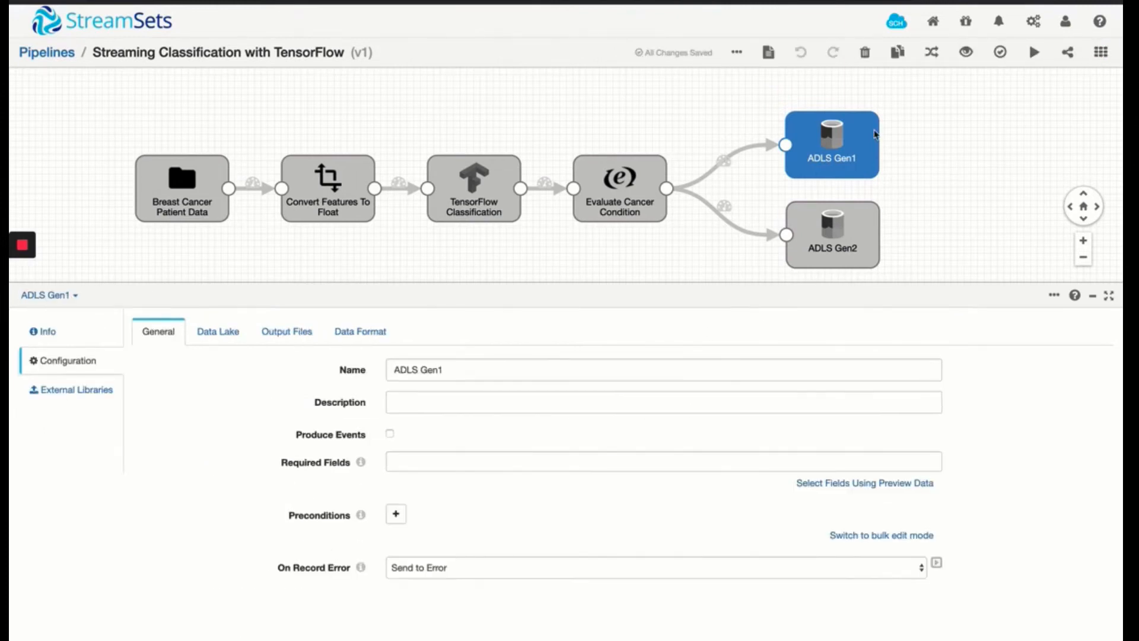
mouse_move(522, 229)
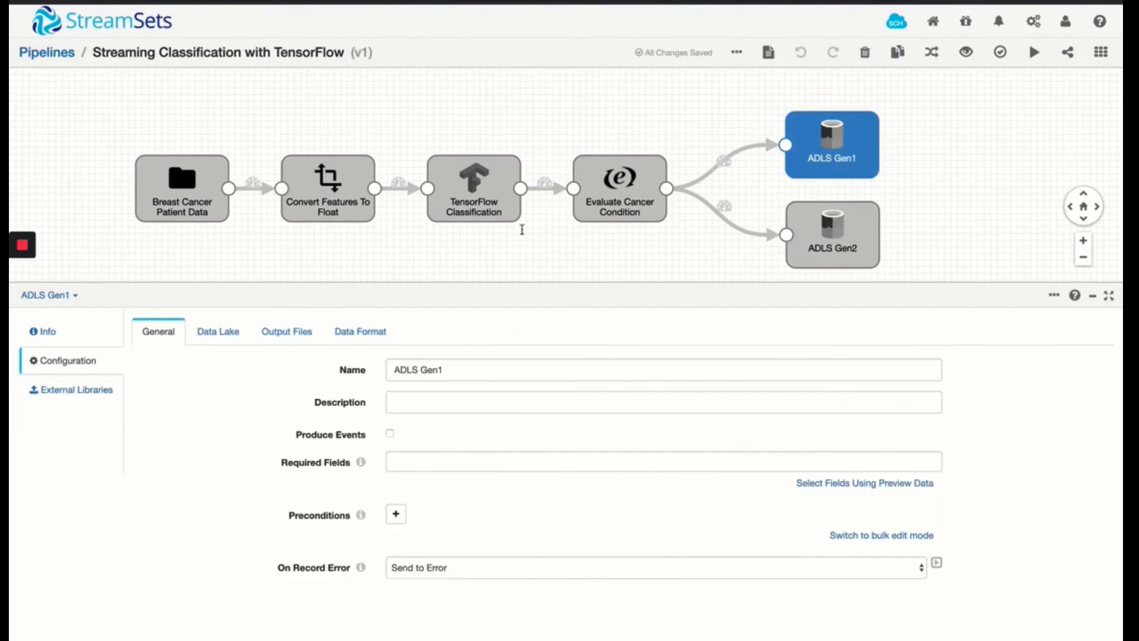
mouse_move(282, 410)
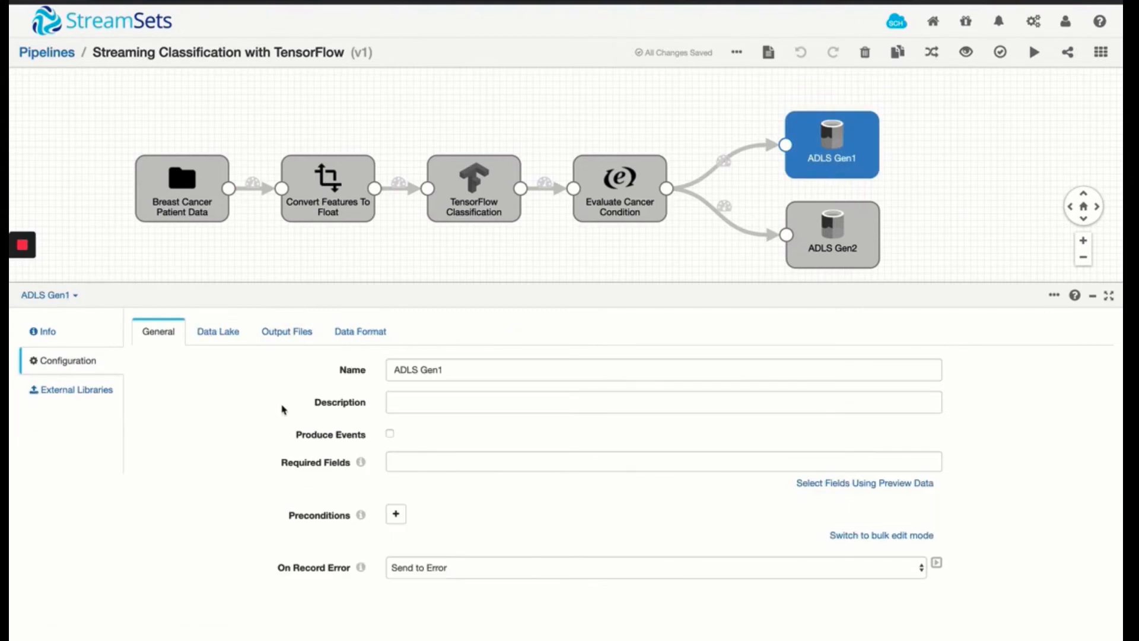
click(286, 332)
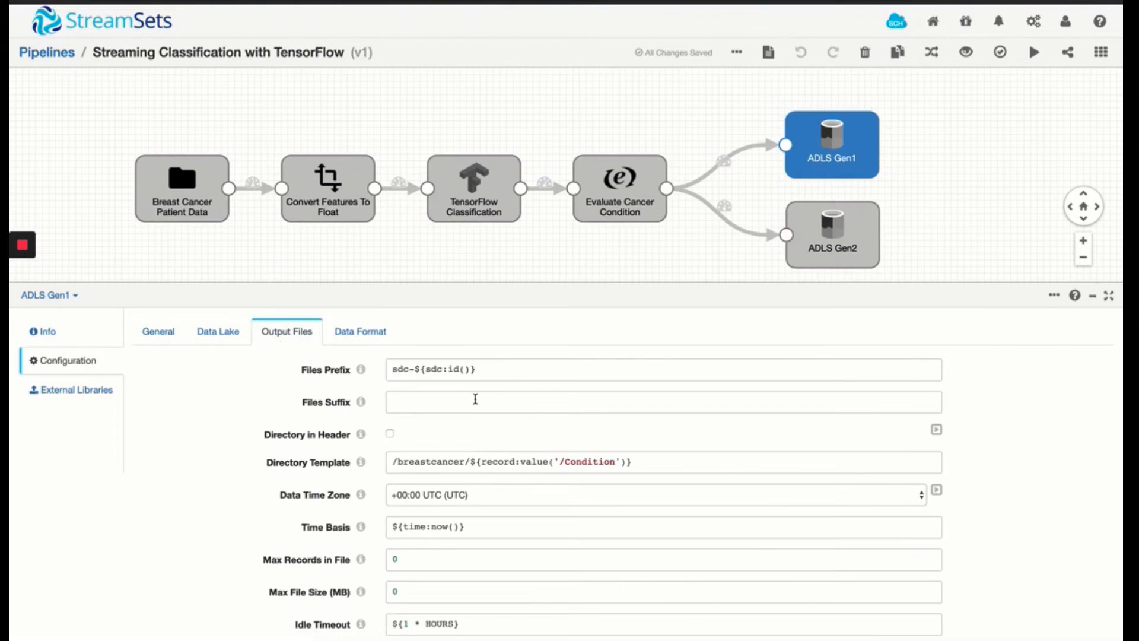
mouse_move(461, 462)
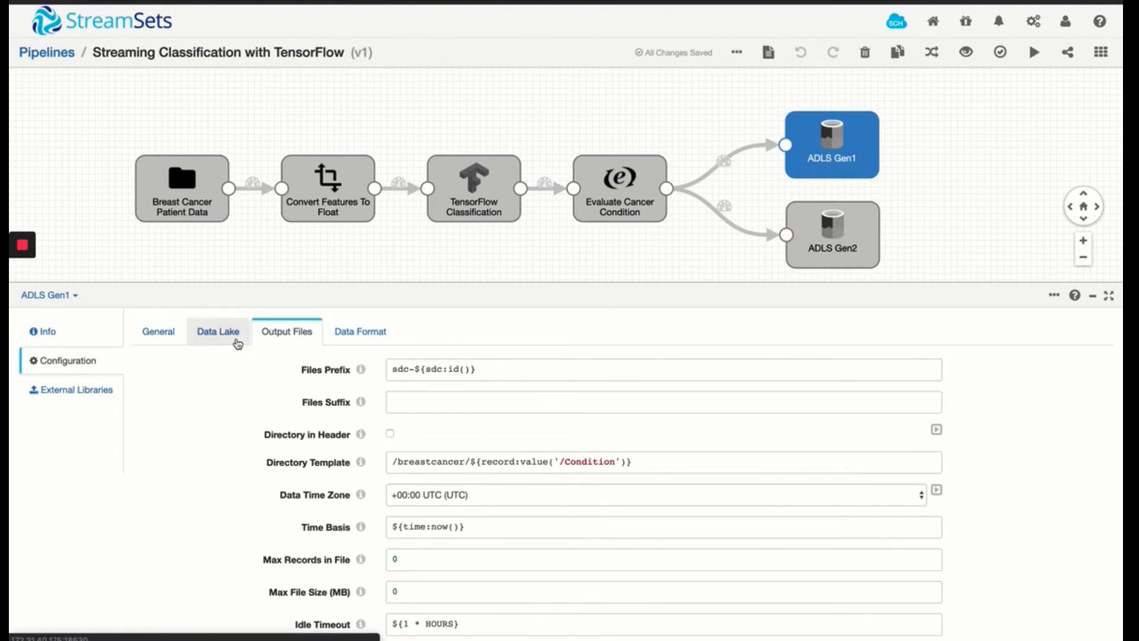
click(219, 332)
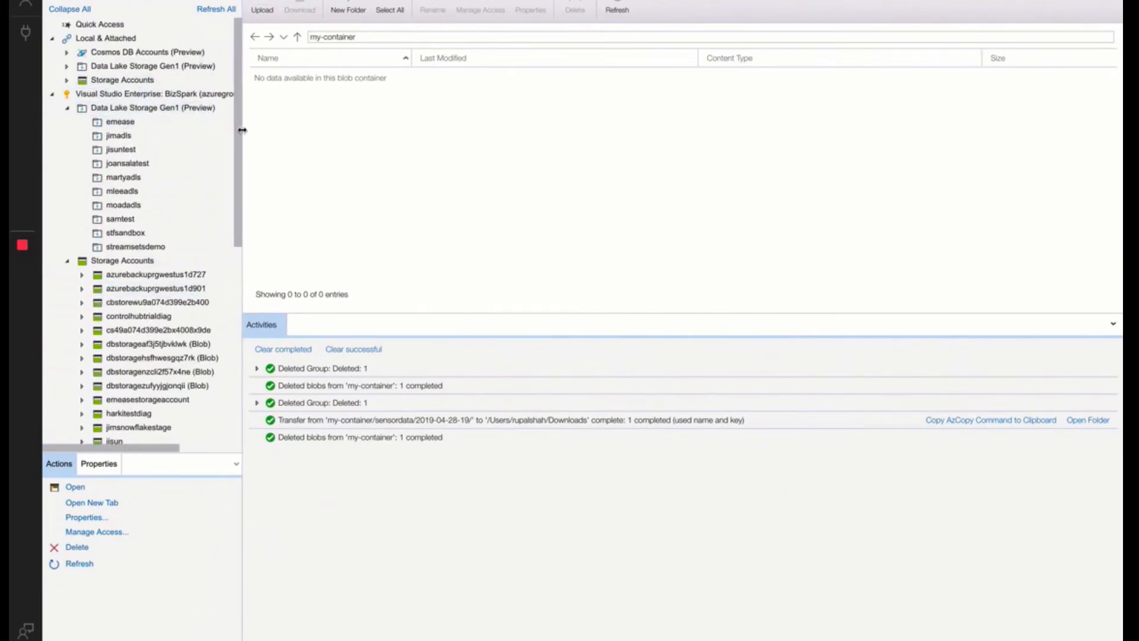
Open stlfsandbox's breastcancer folder in Storage Explorer, holding one placeholder subfolder
click(125, 233)
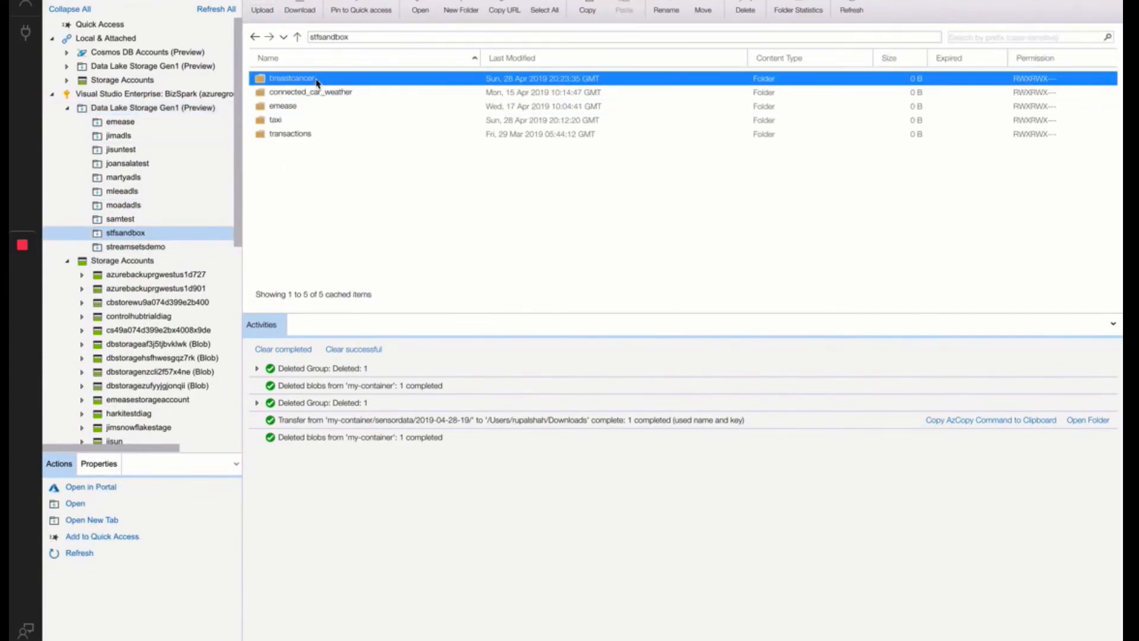
double_click(289, 78)
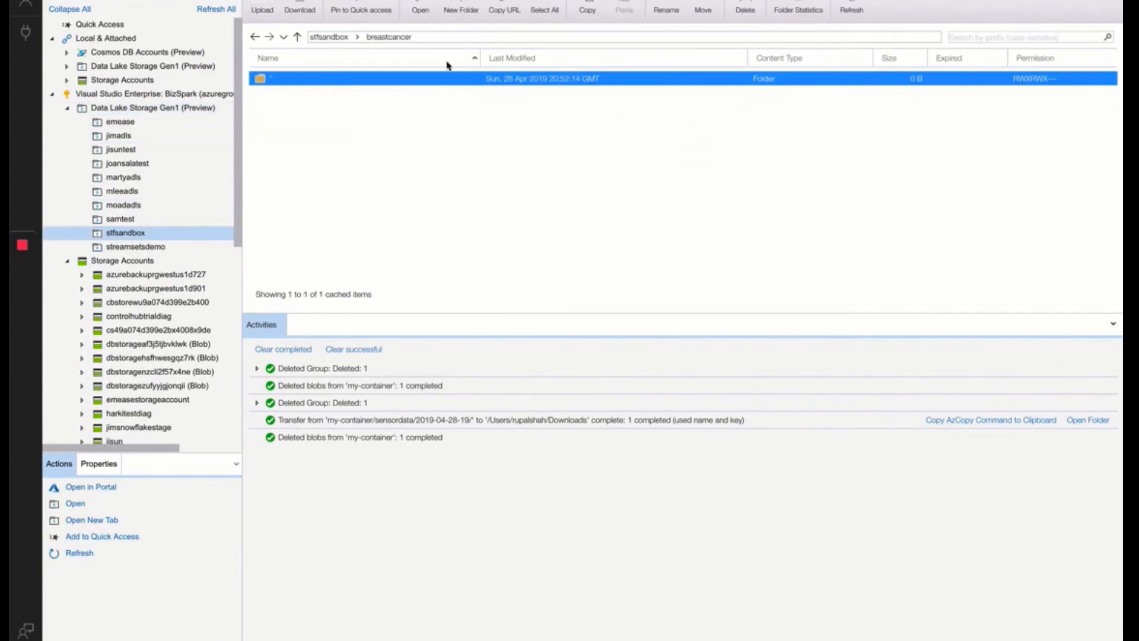
mouse_move(460, 165)
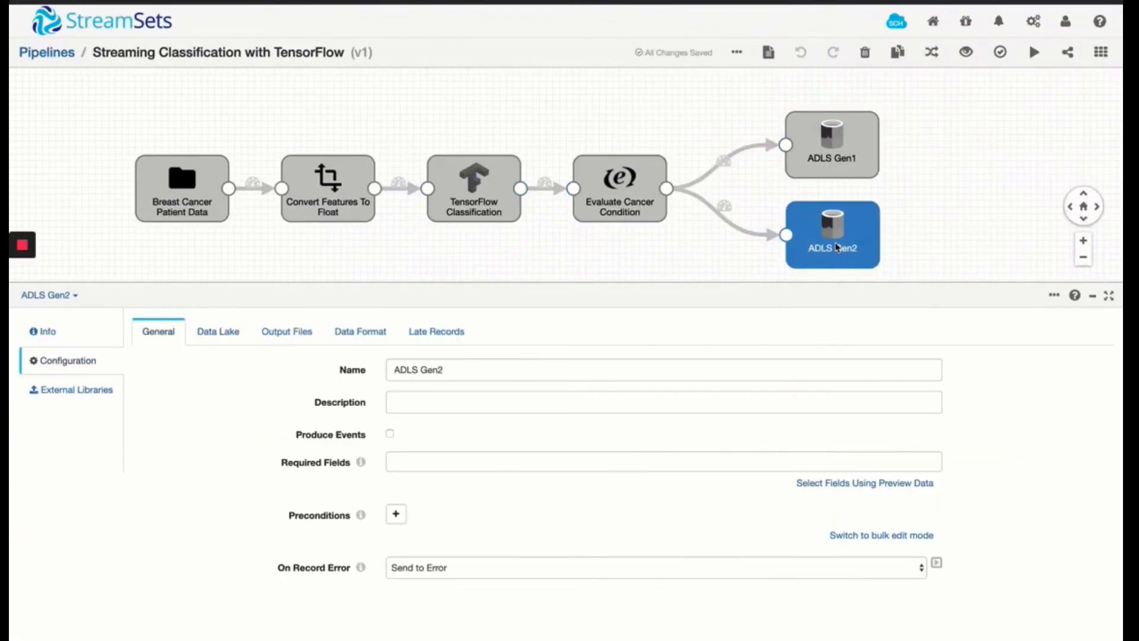
Review ADLS Gen2's data lake and output files: my-container, directory template /breastcancer per Condition
click(219, 331)
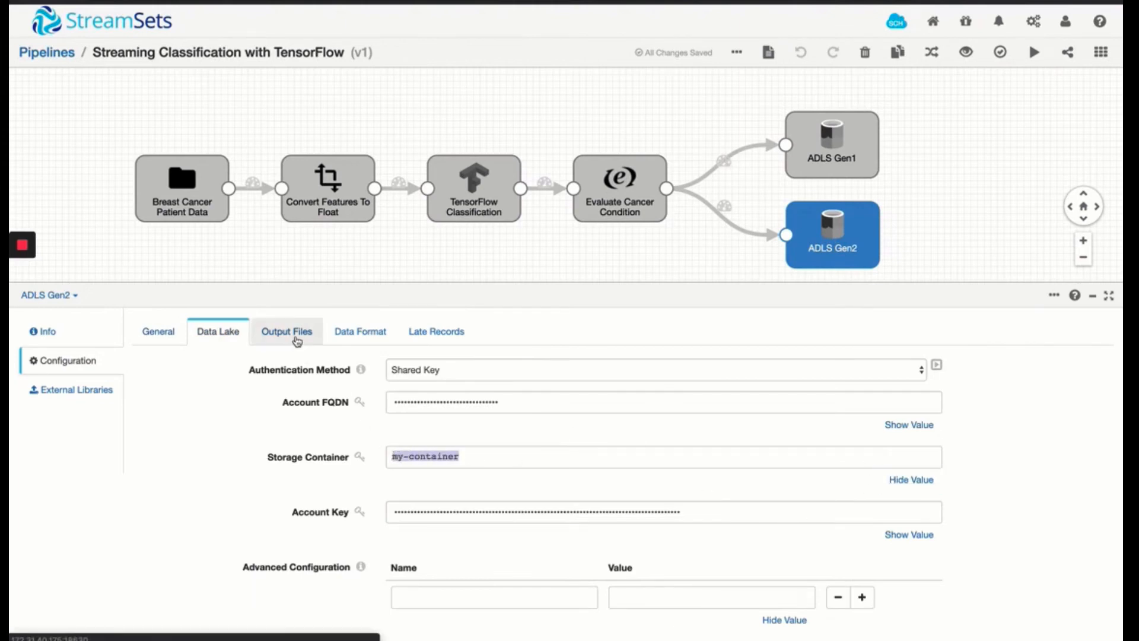
click(285, 331)
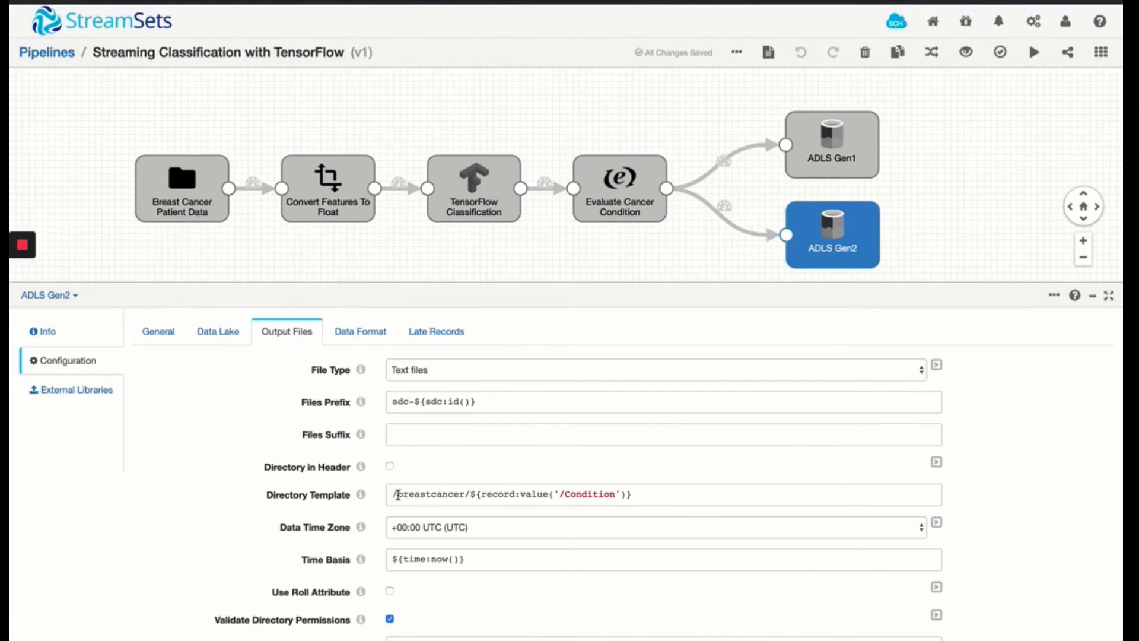
click(637, 494)
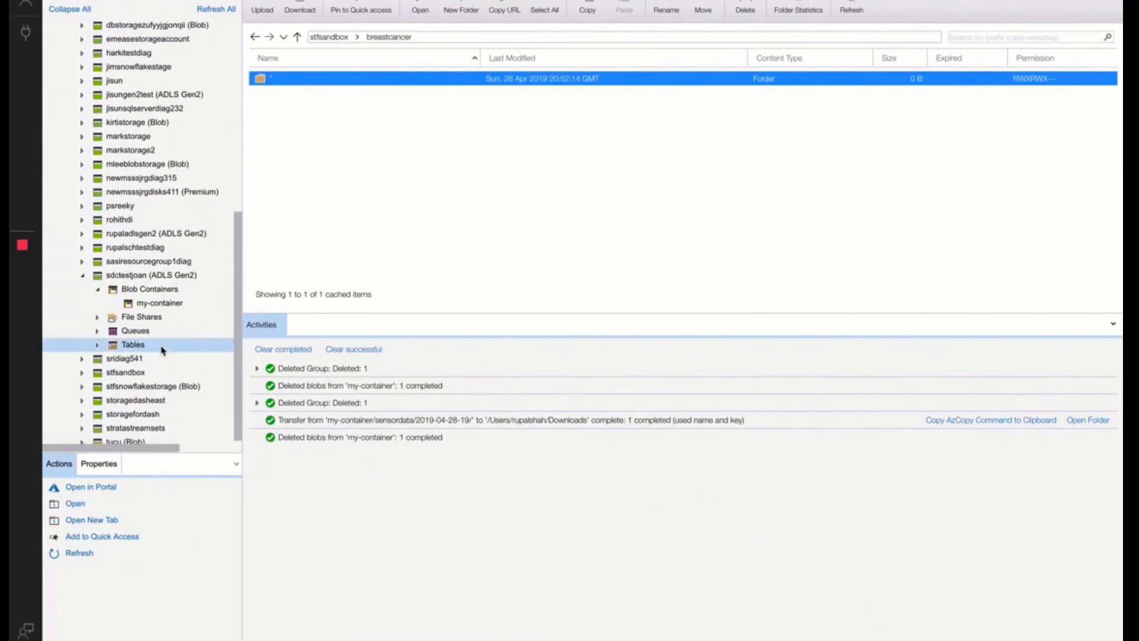
Reload my-container under the sdctestjoan Gen2 account and see it is still empty
click(160, 303)
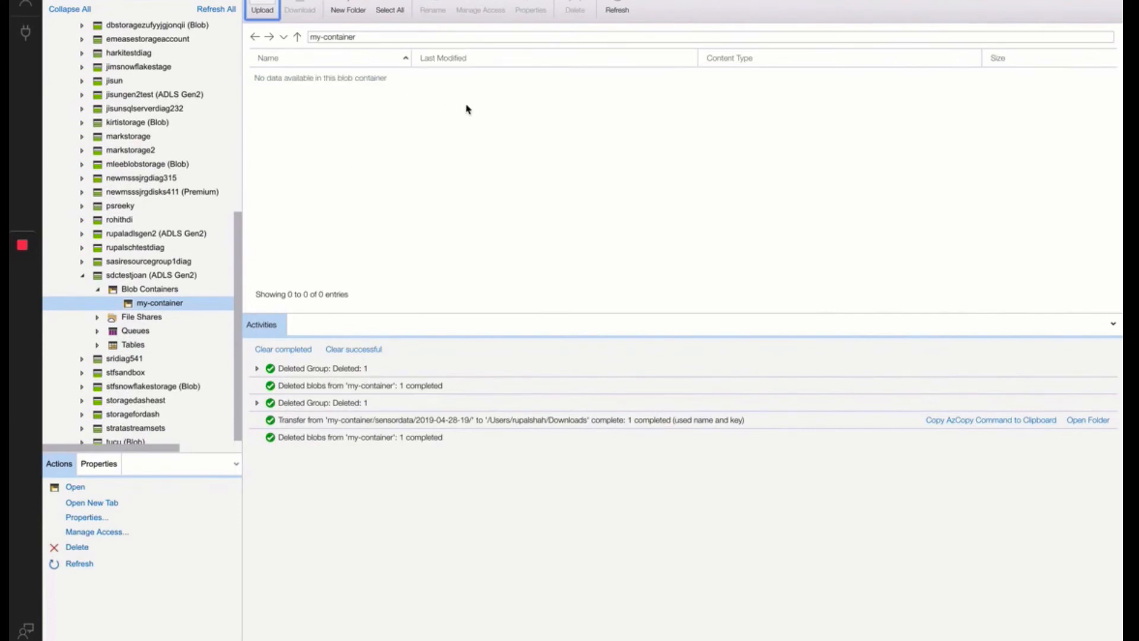
click(618, 9)
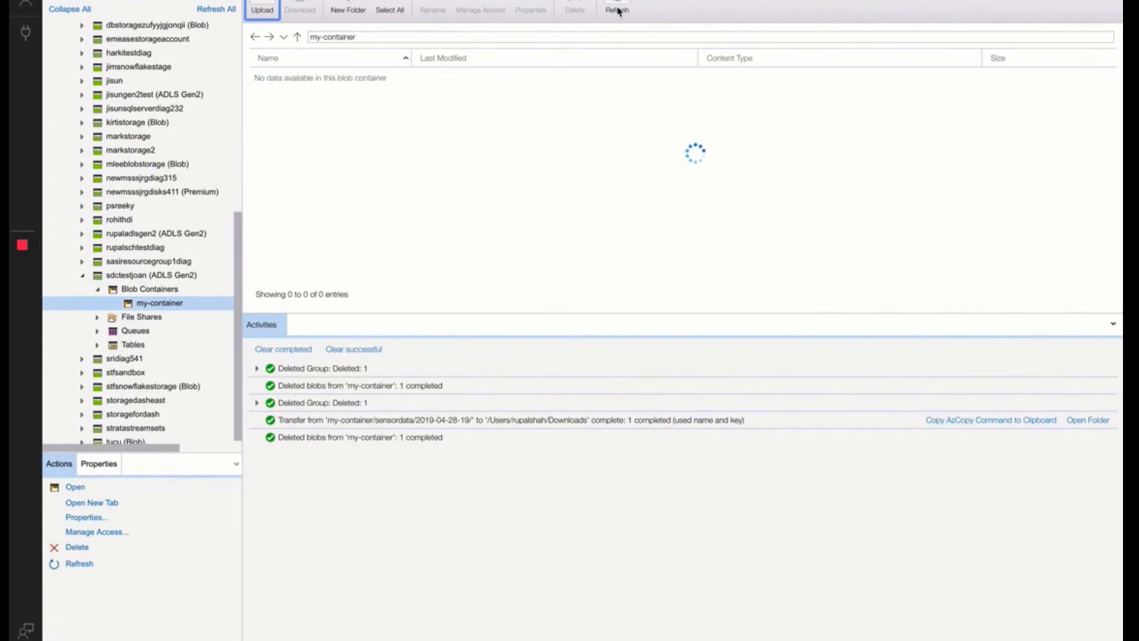
click(616, 10)
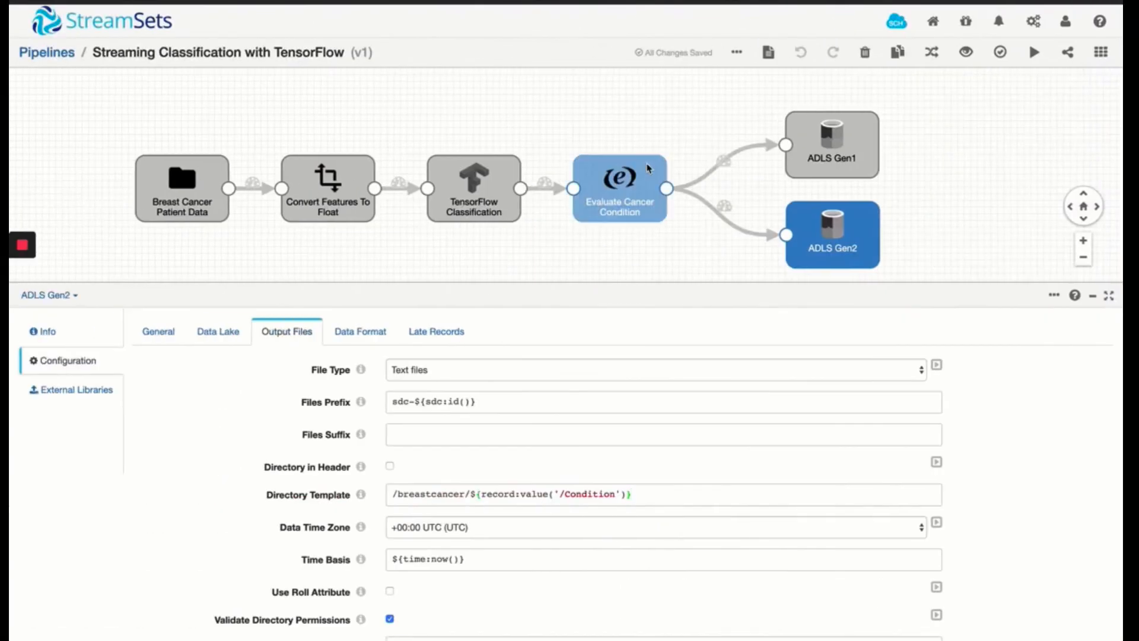
mouse_move(1034, 54)
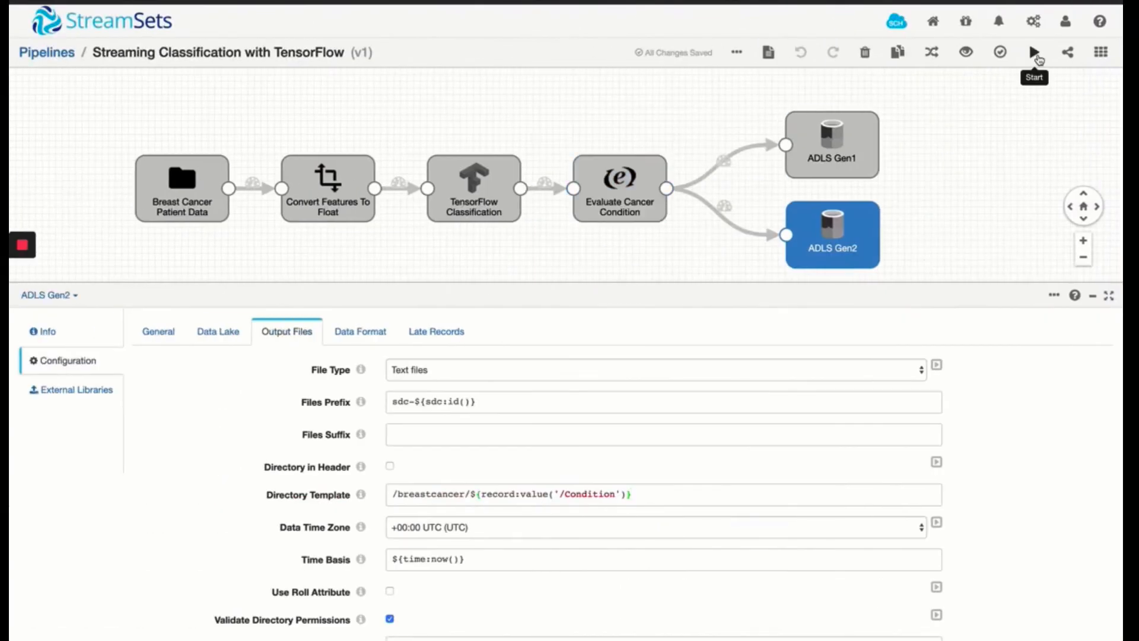
Start the pipeline and view pipeline-wide monitoring: 5 input records, 10 outputs, no errors
click(1033, 51)
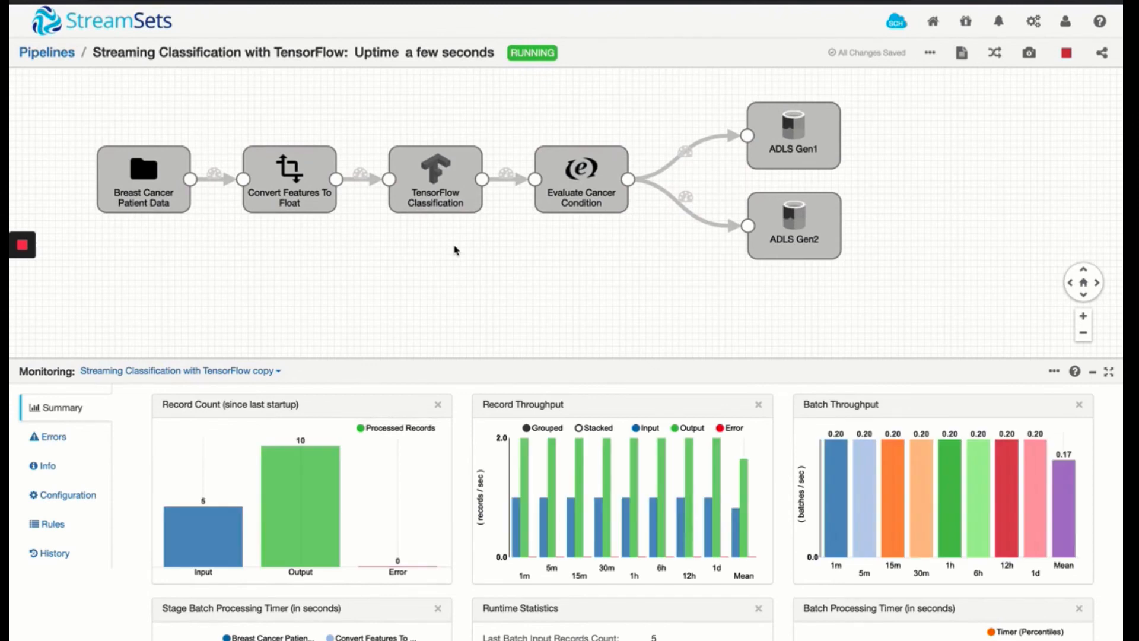
click(581, 180)
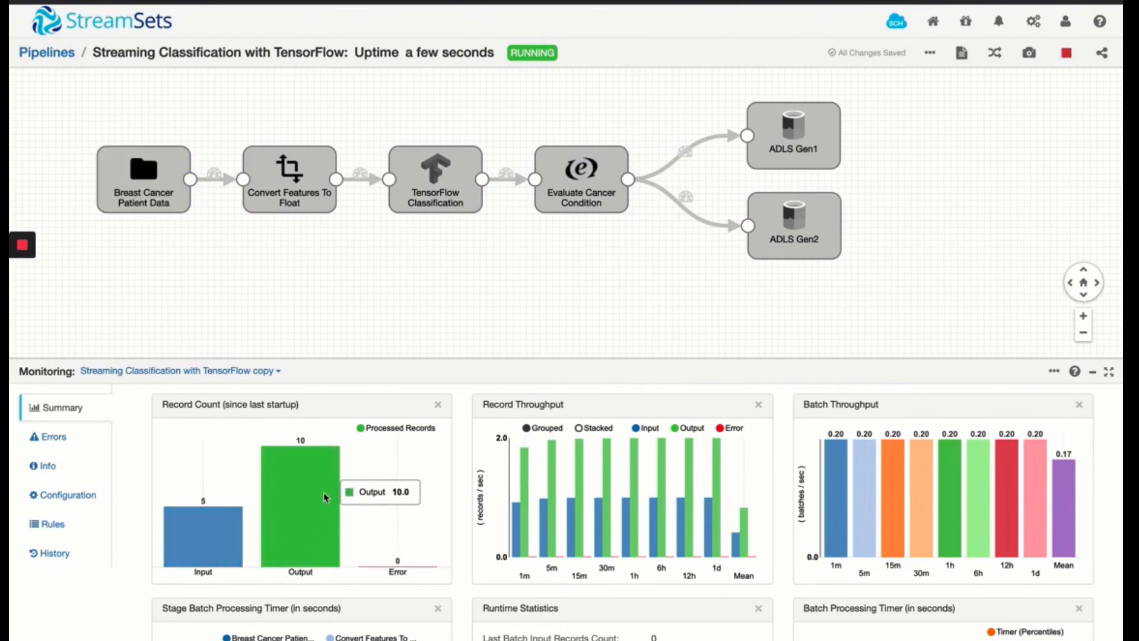
Inspect the ADLS Gen1 and ADLS Gen2 destination metrics, then return to pipeline-wide statistics
click(794, 136)
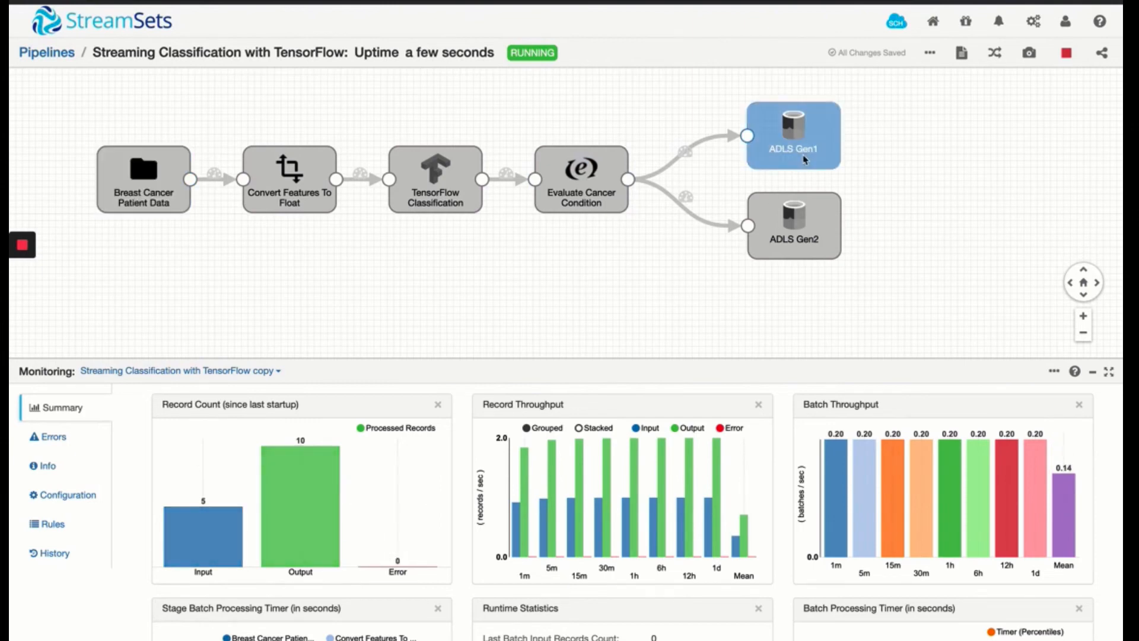
click(792, 225)
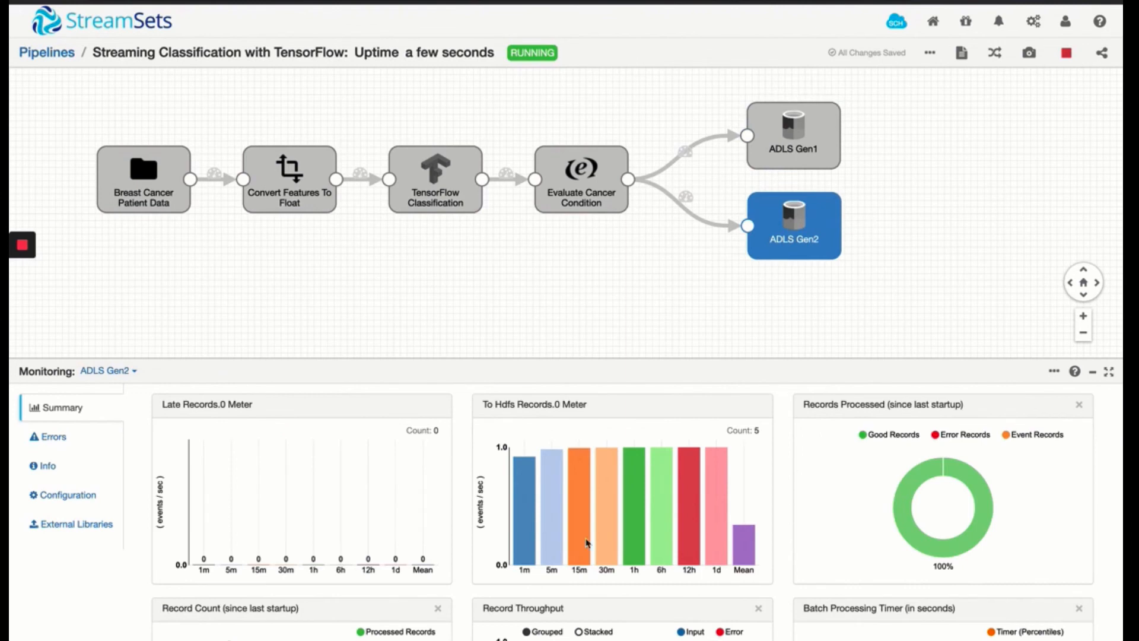
scroll(down, 3)
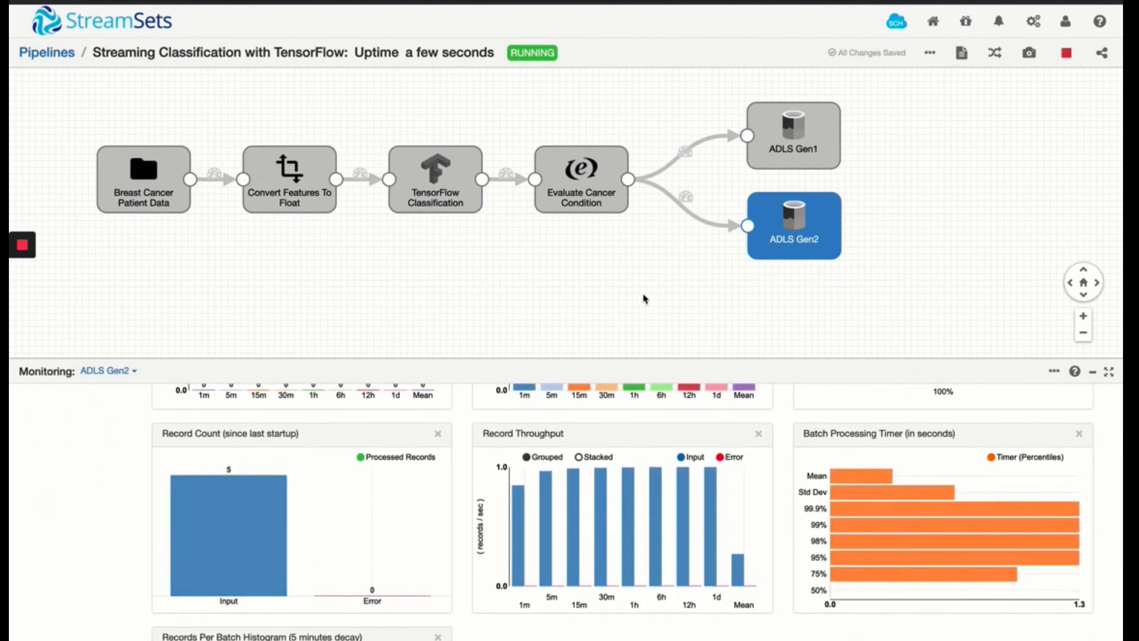
click(792, 135)
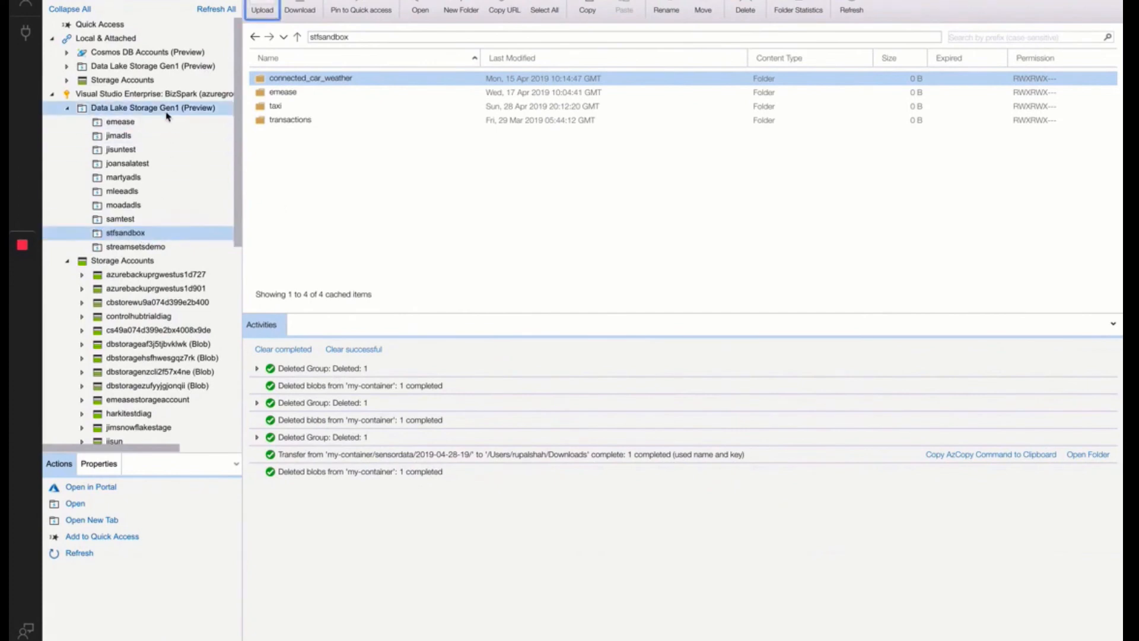
mouse_move(791, 19)
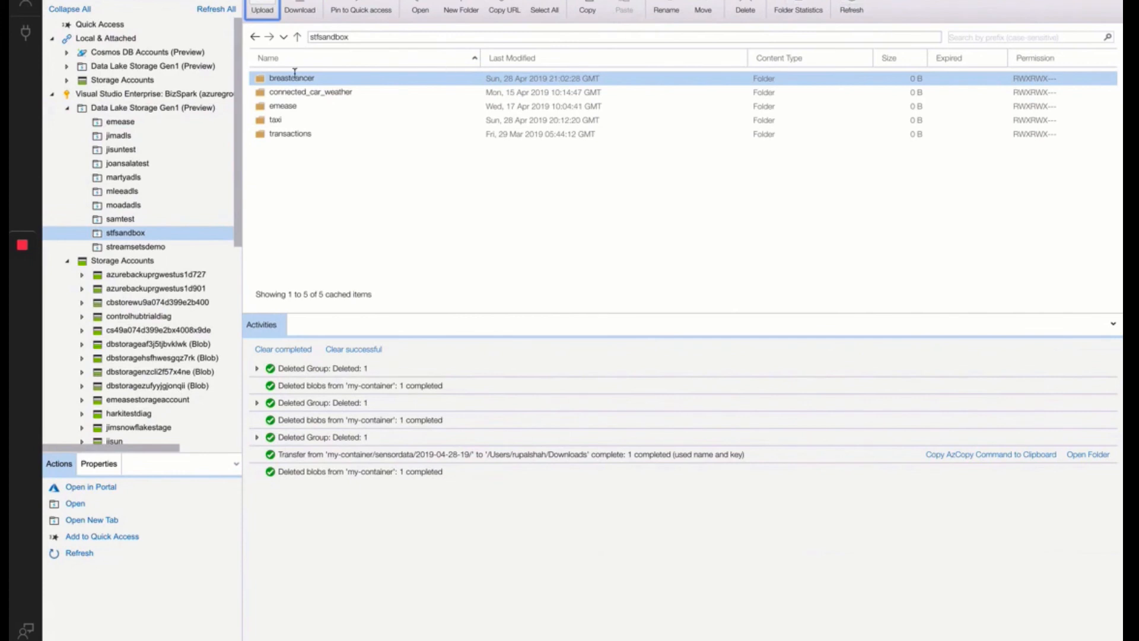
Browse the Gen1 stlfsandbox breastcancer folder into its Benign and Malignant partitions
double_click(291, 77)
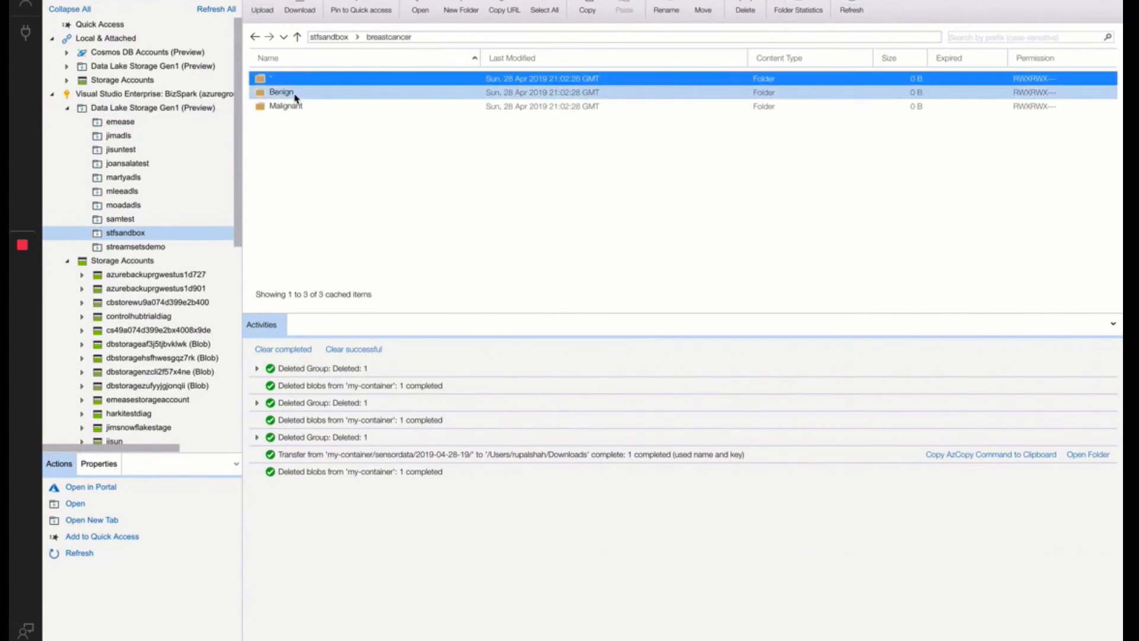
double_click(281, 91)
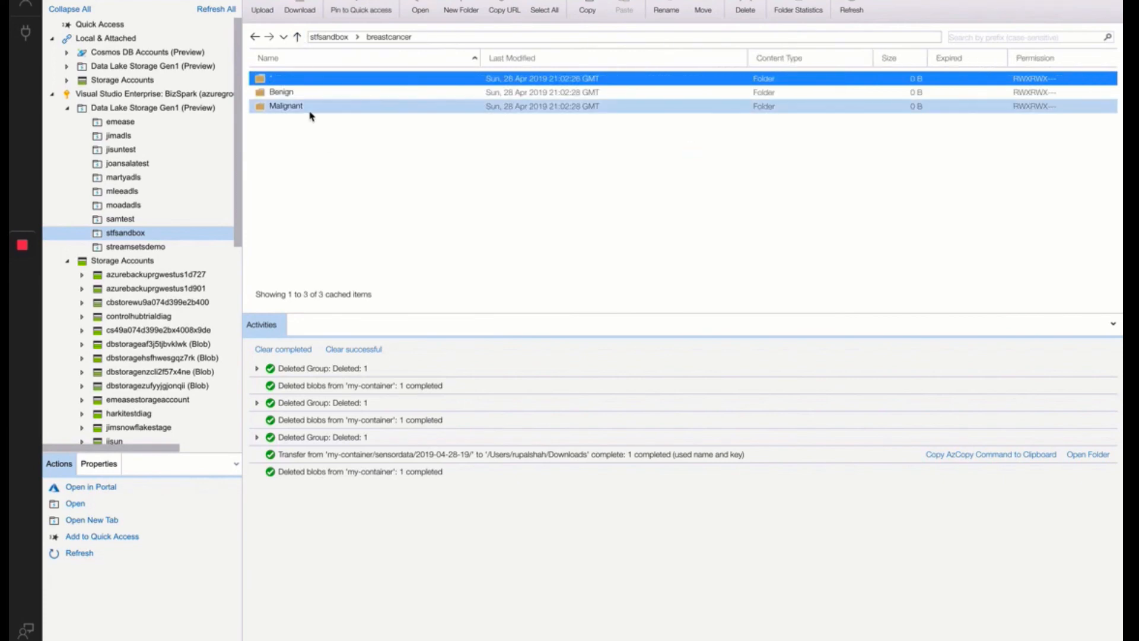
double_click(285, 105)
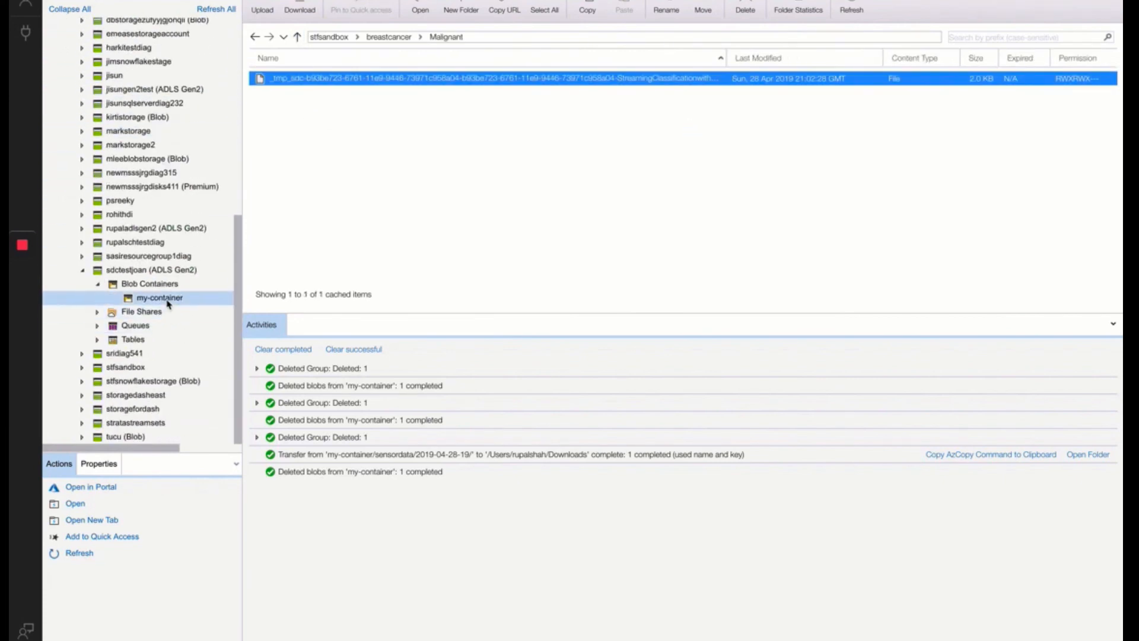
Reload Gen2 my-container and find the breastcancer folder with Benign and Malignant subfolders
click(159, 296)
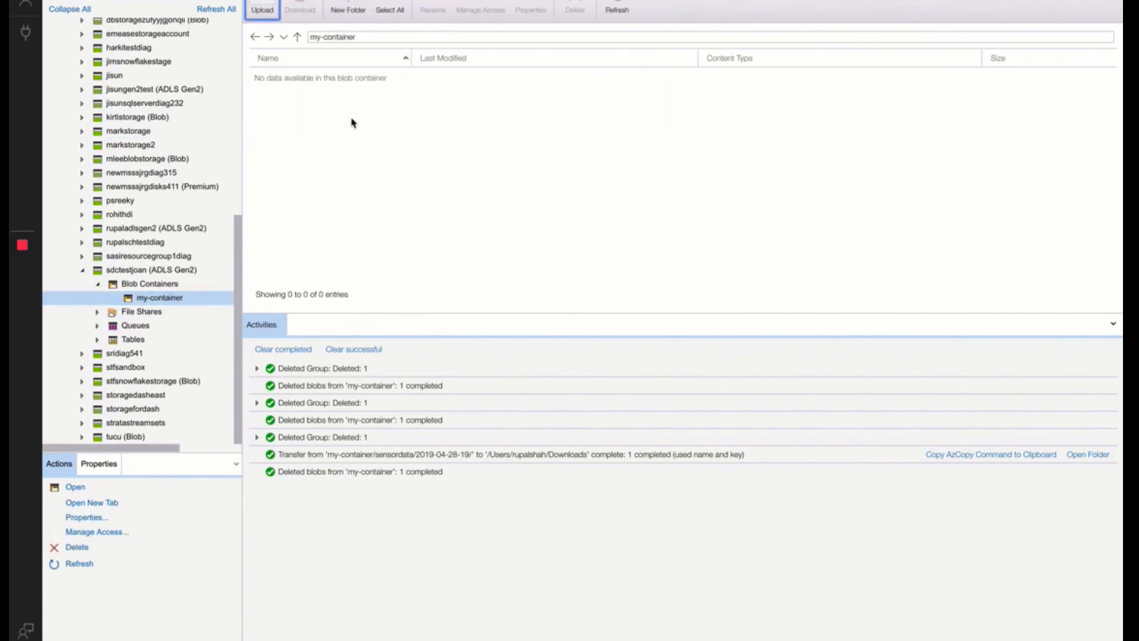
click(617, 9)
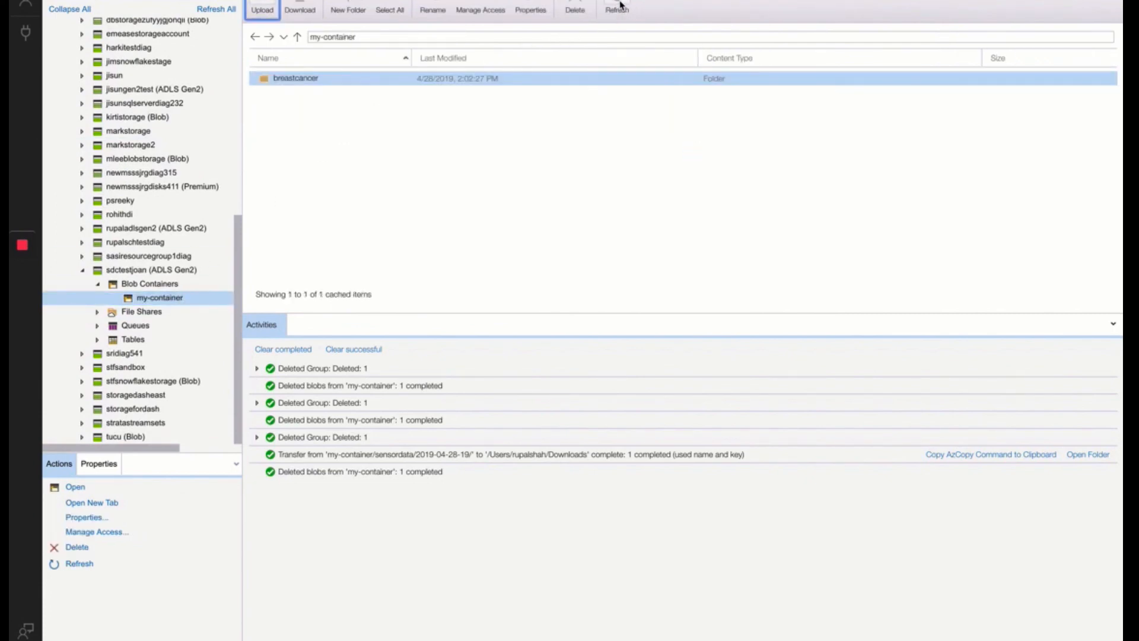
double_click(295, 78)
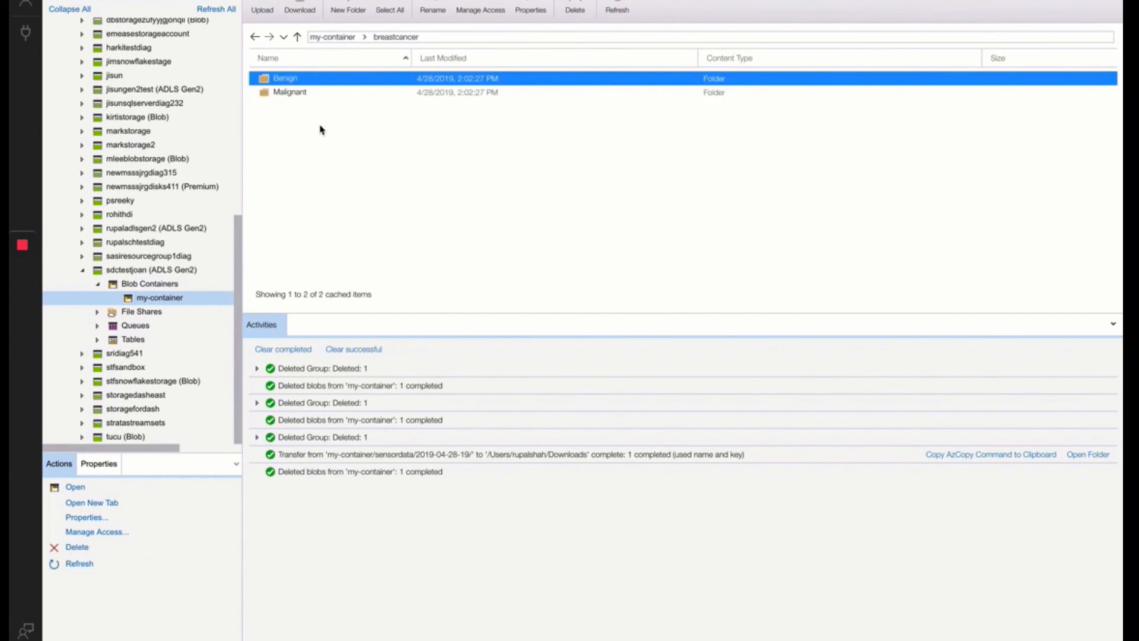
mouse_move(358, 117)
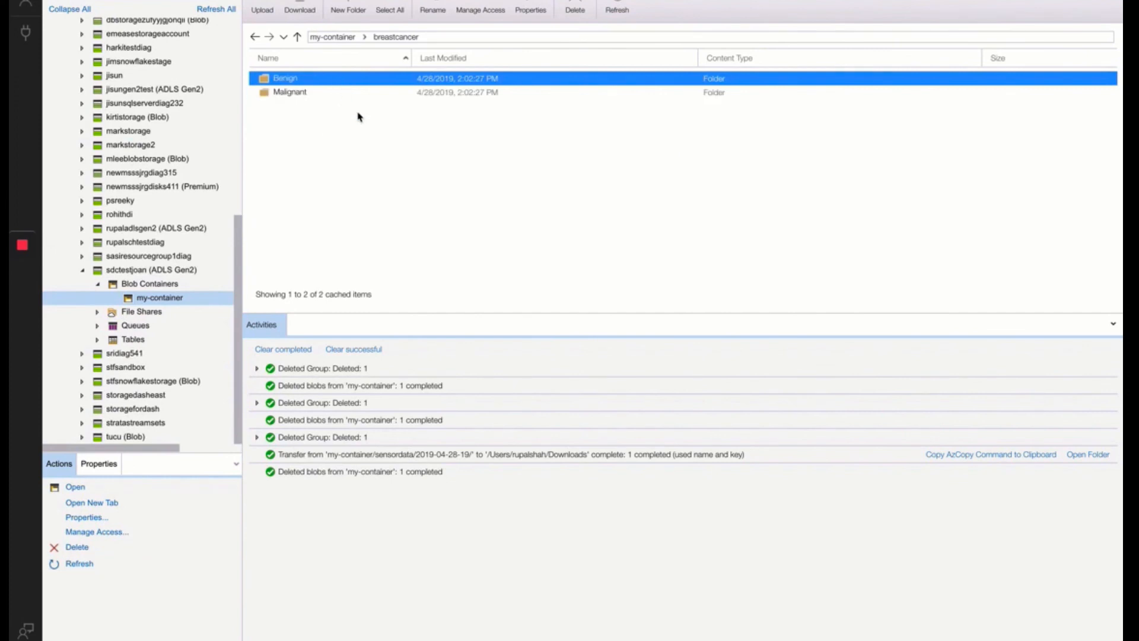
mouse_move(546, 161)
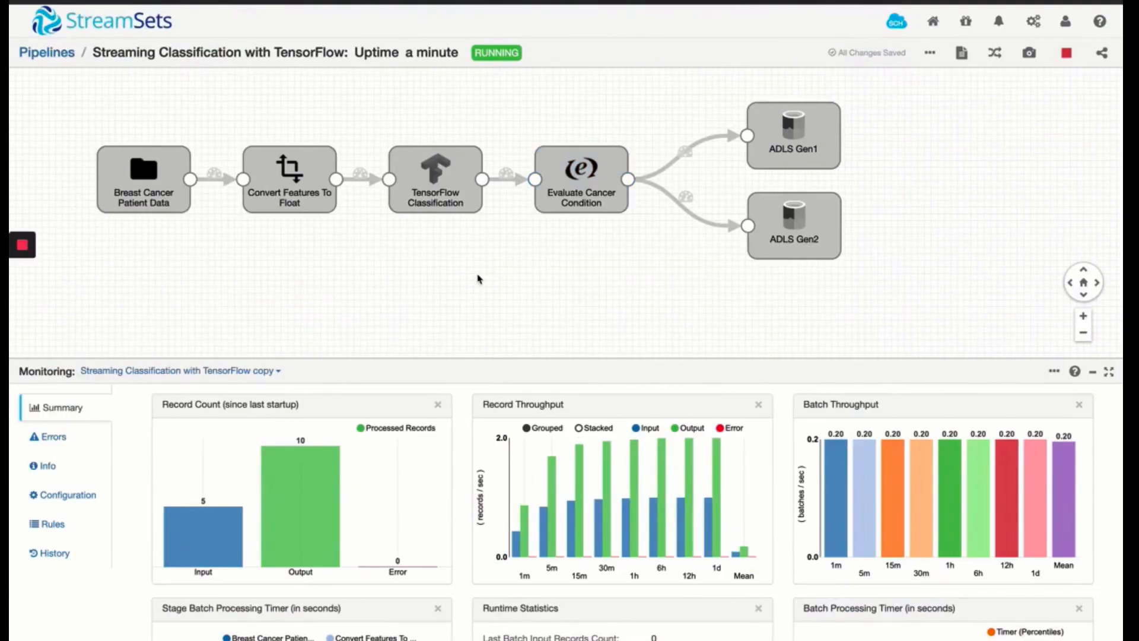
mouse_move(544, 256)
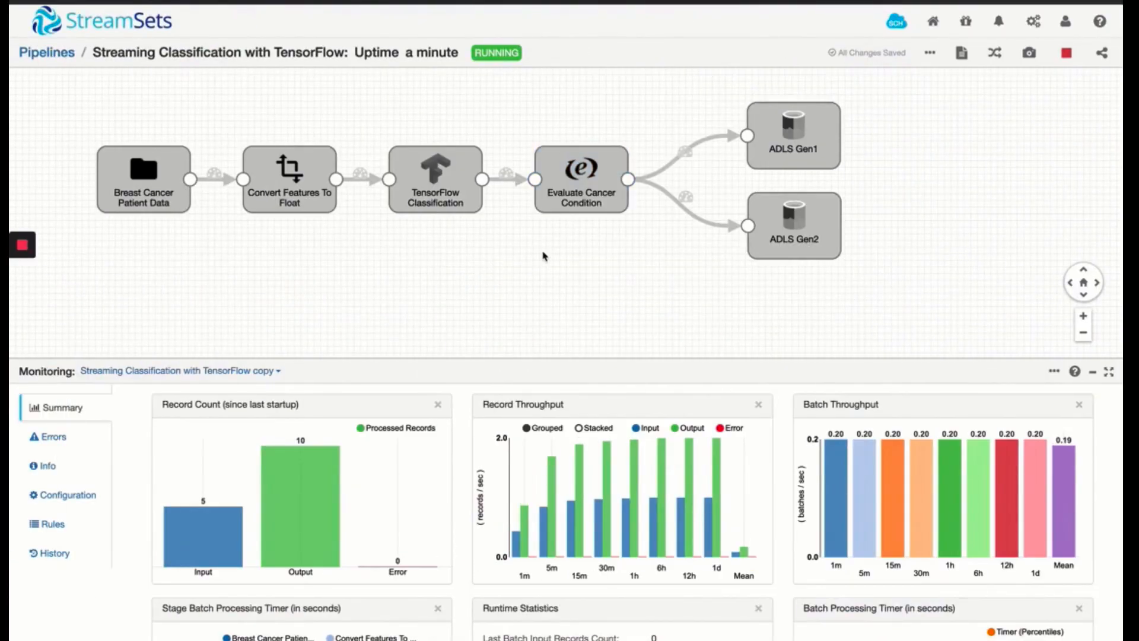